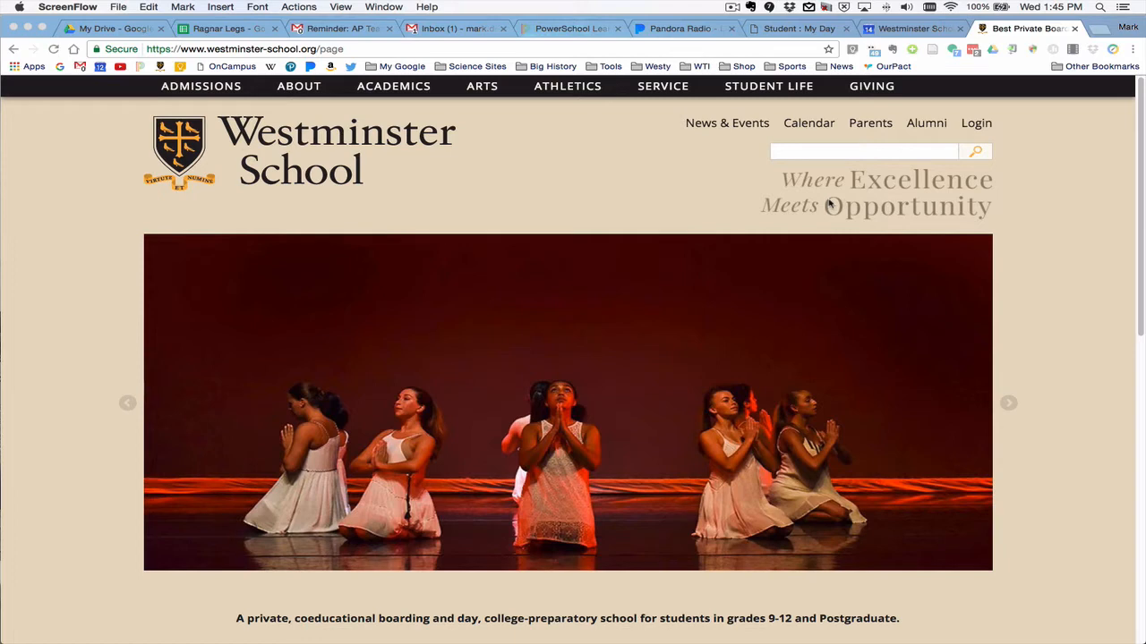
mouse_move(970, 132)
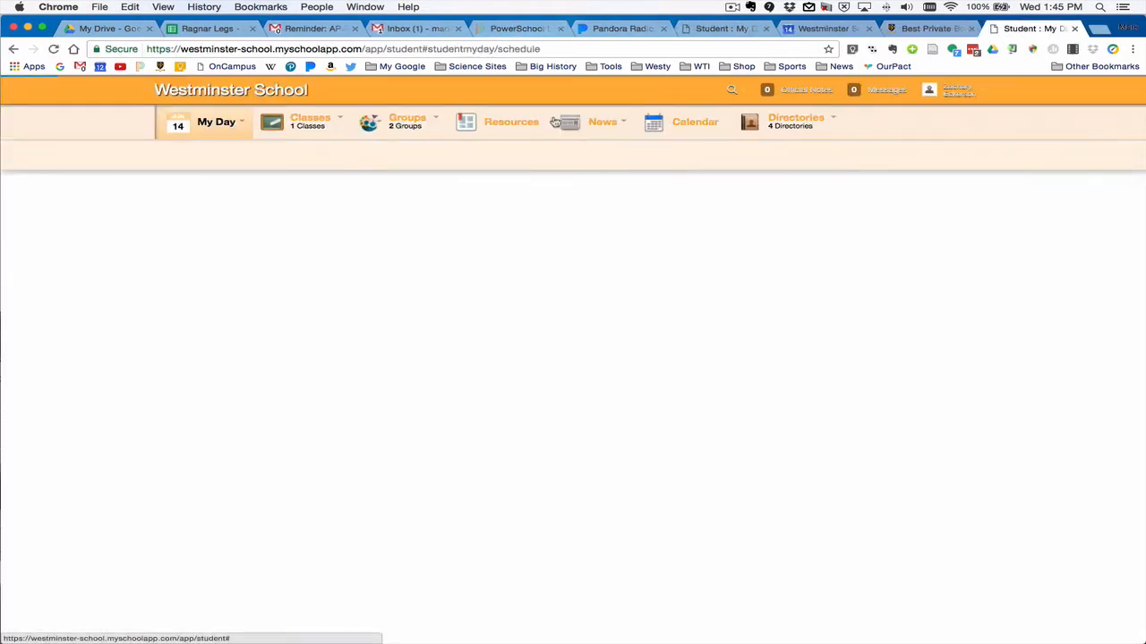
left_click(214, 122)
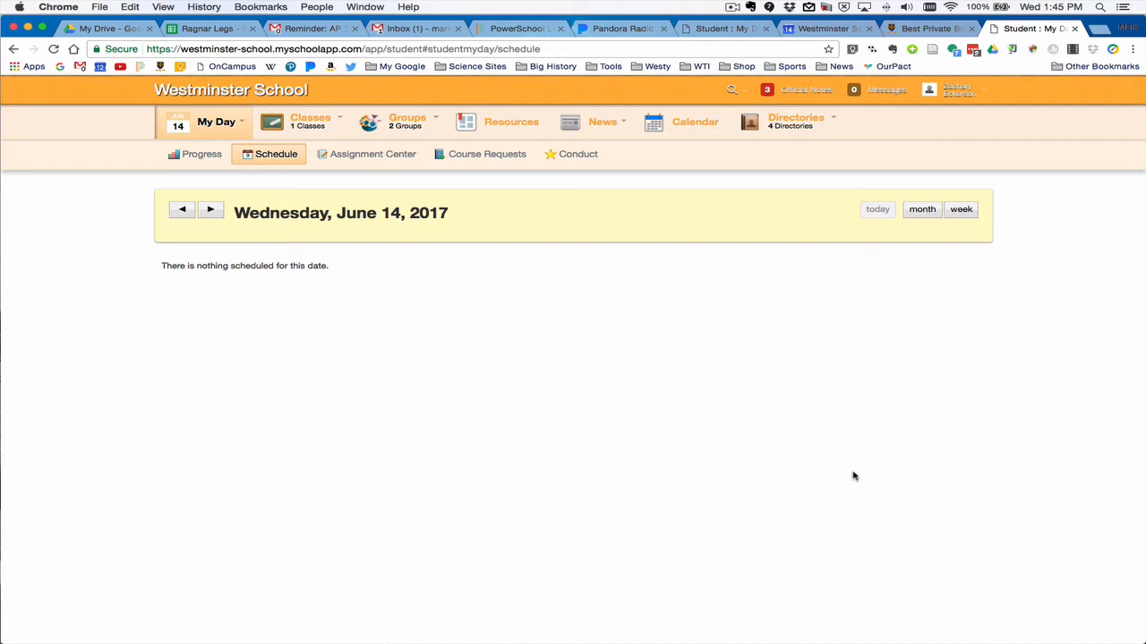
mouse_move(942, 129)
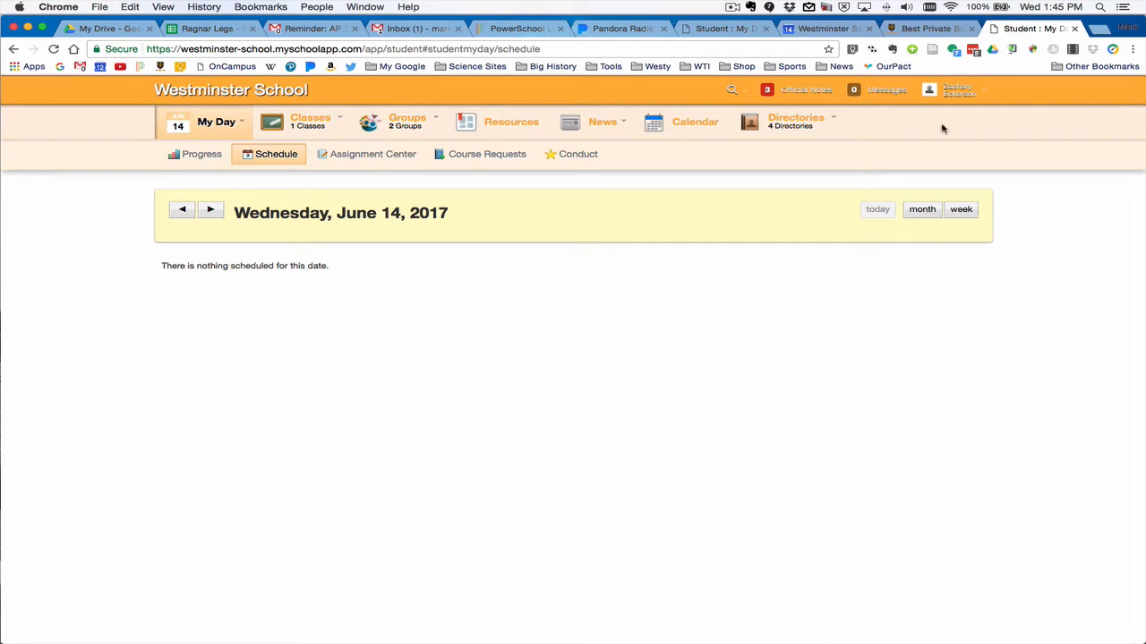
mouse_move(966, 108)
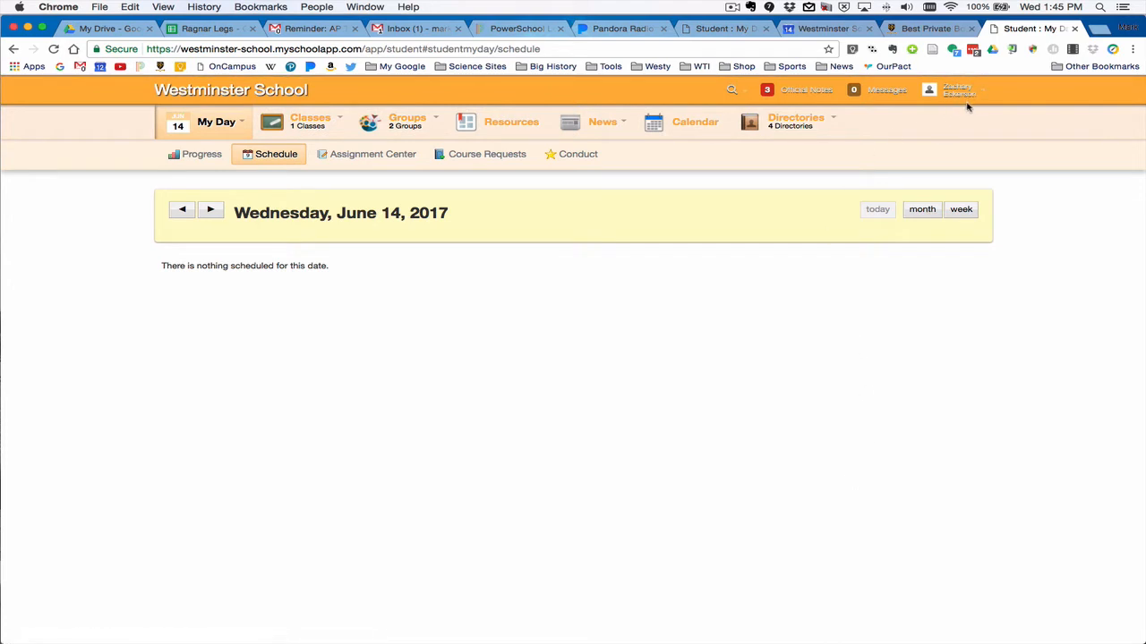
mouse_move(200, 153)
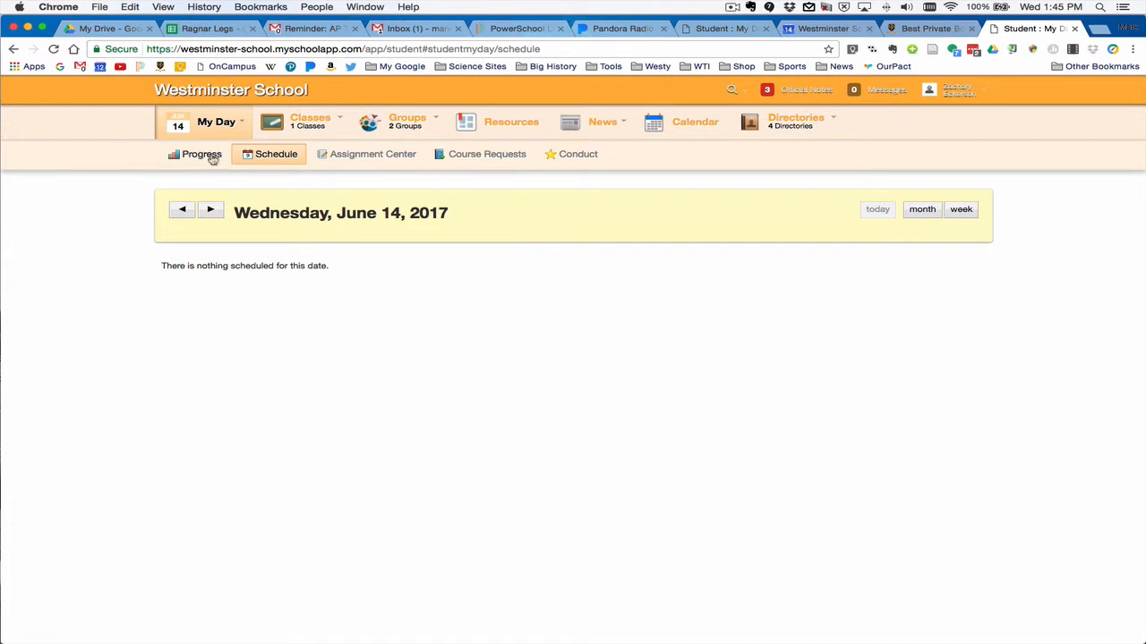
mouse_move(743, 159)
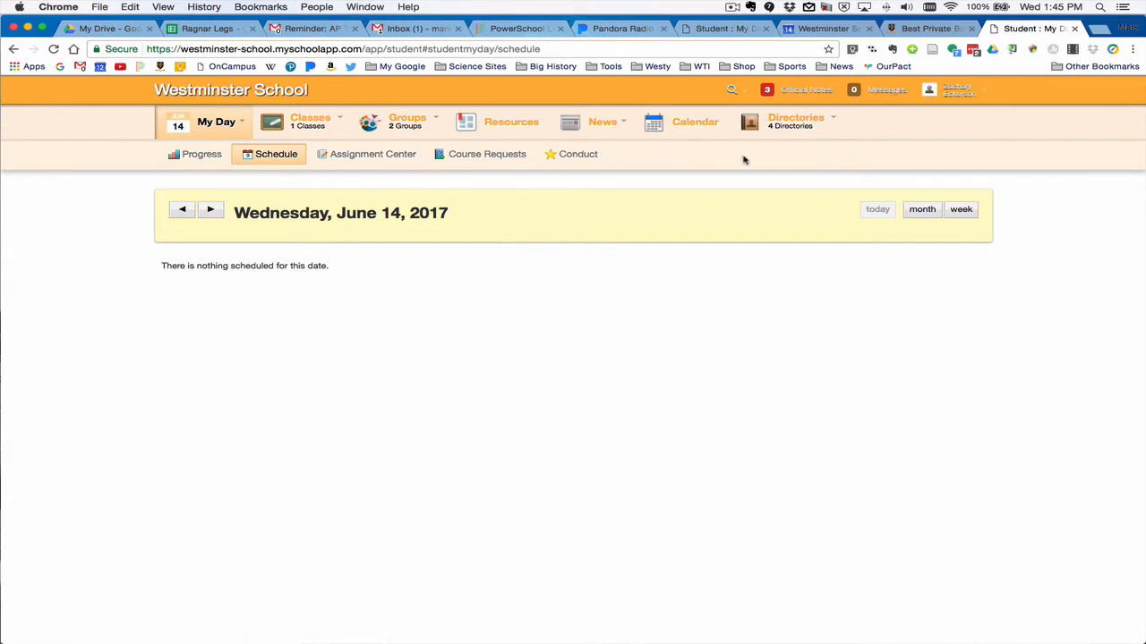
mouse_move(218, 100)
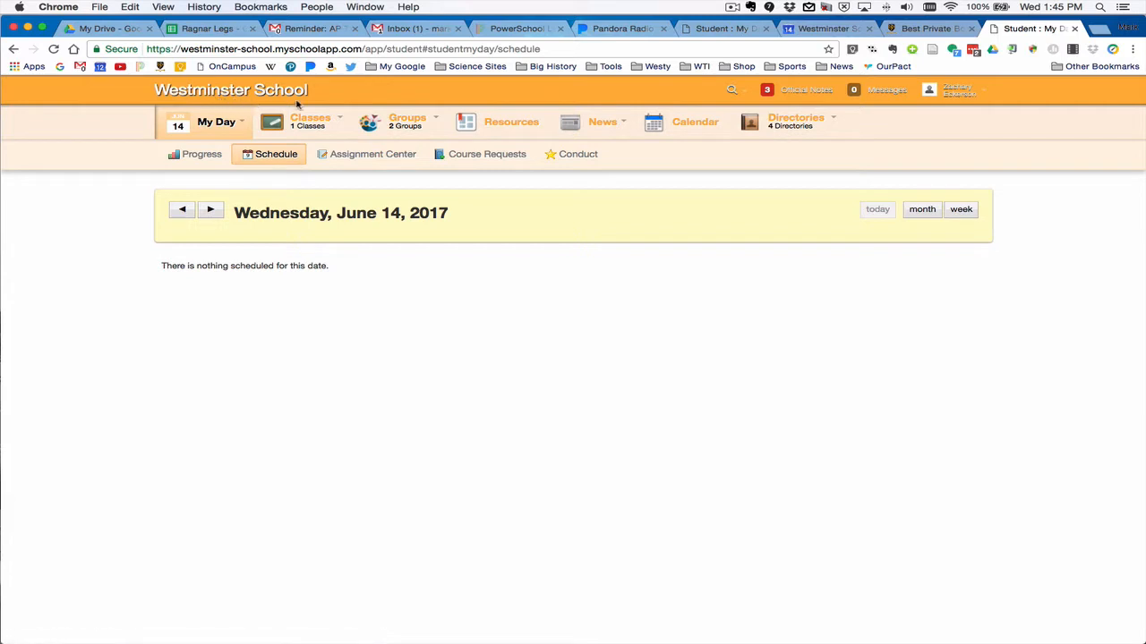
mouse_move(551, 95)
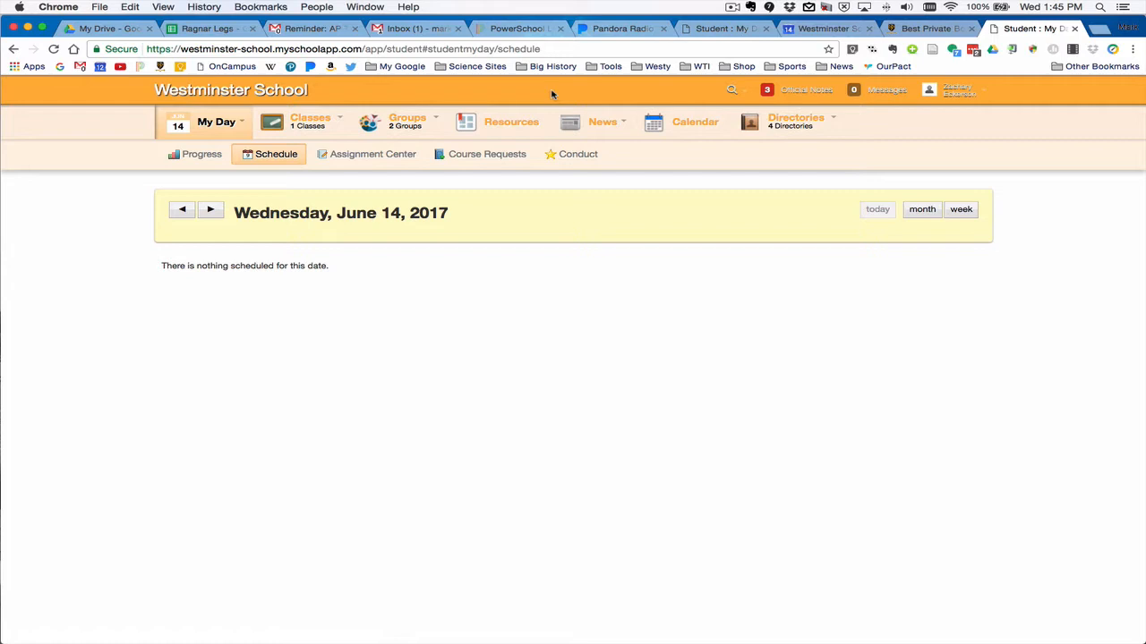
mouse_move(460, 97)
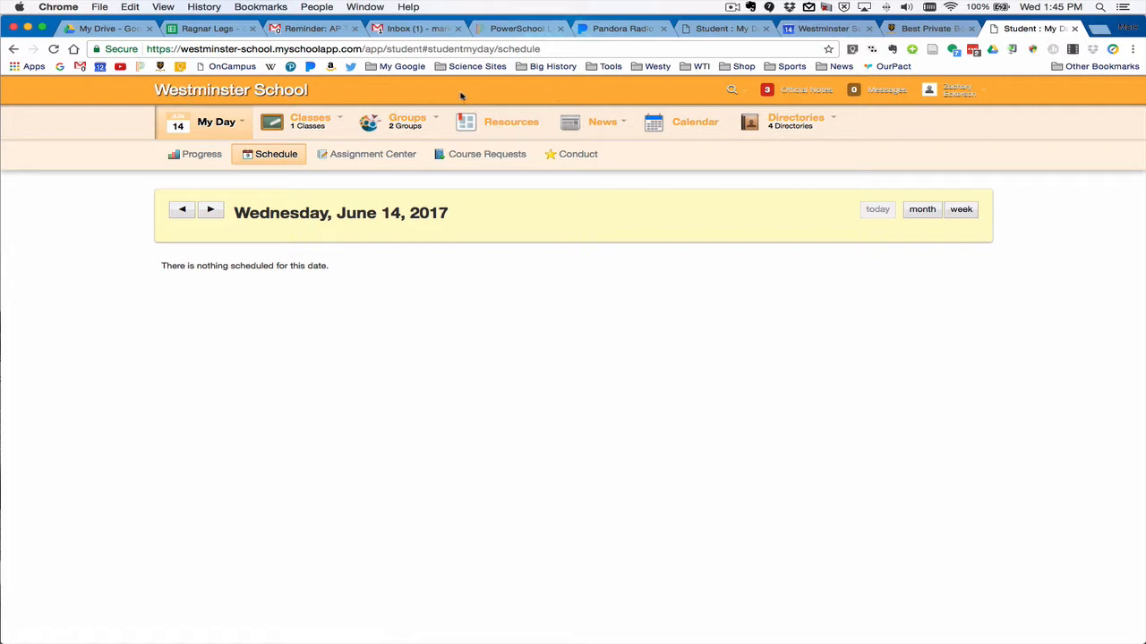
left_click(310, 121)
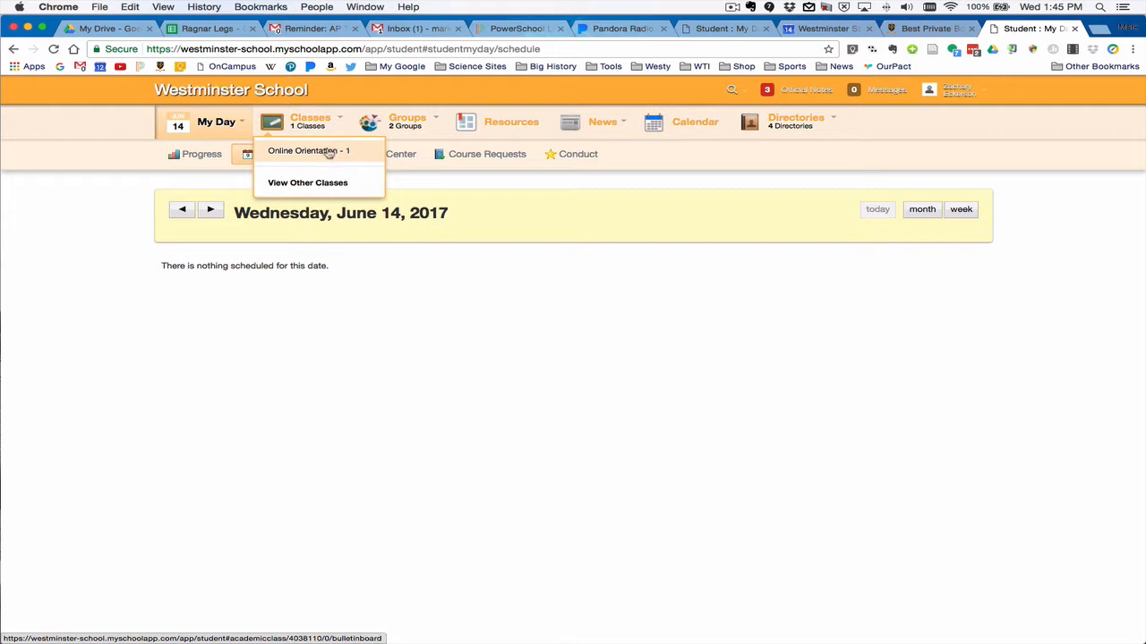
mouse_move(347, 150)
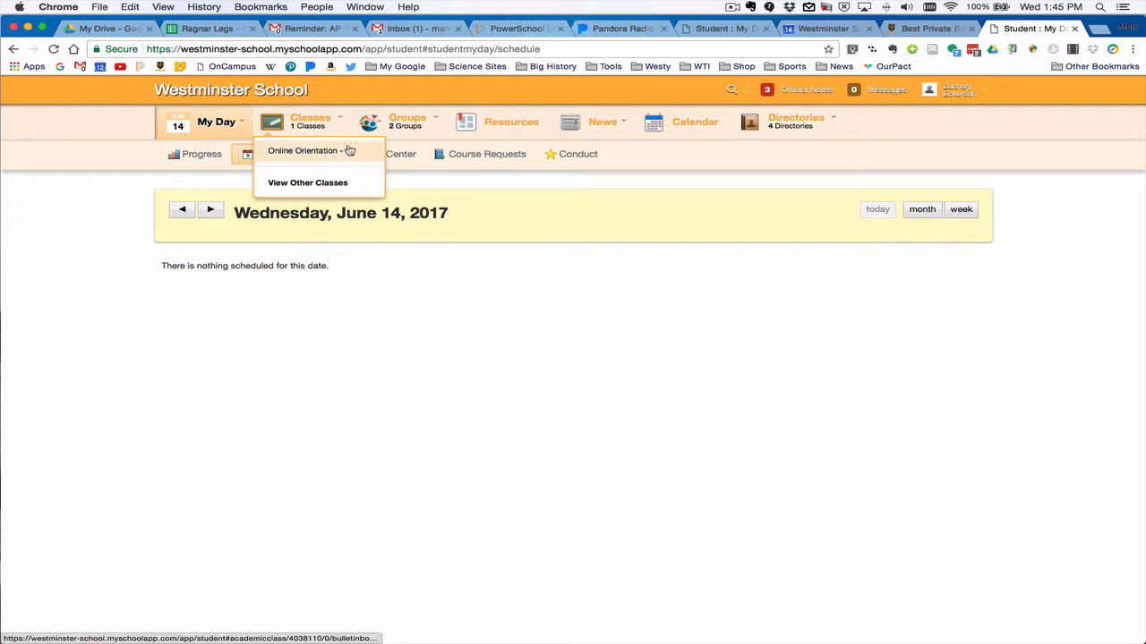
left_click(408, 122)
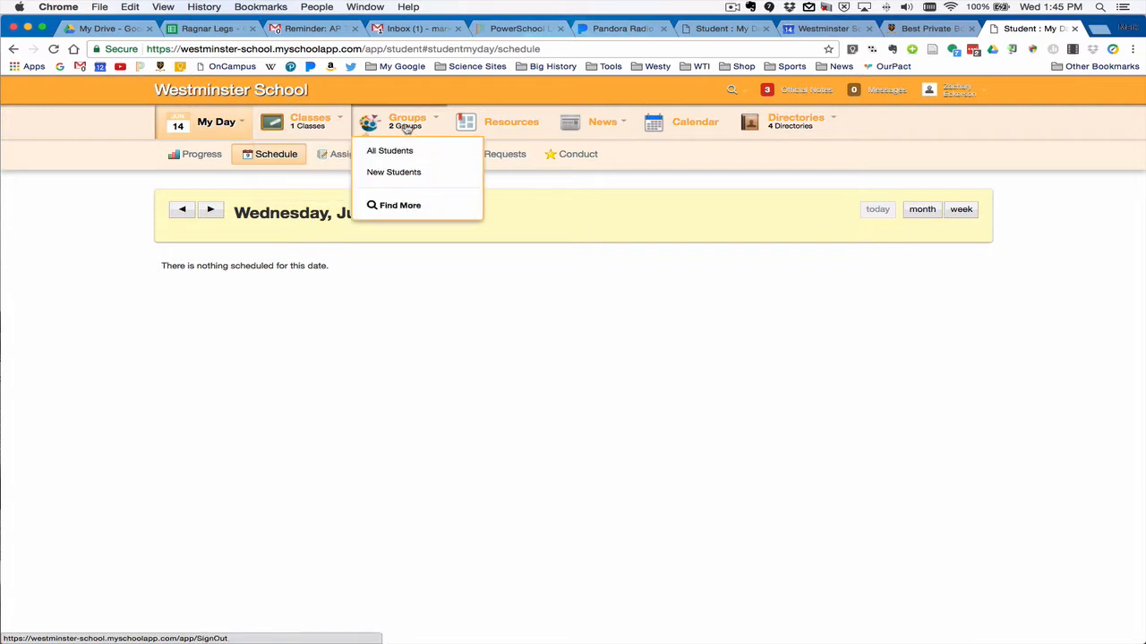
mouse_move(390, 150)
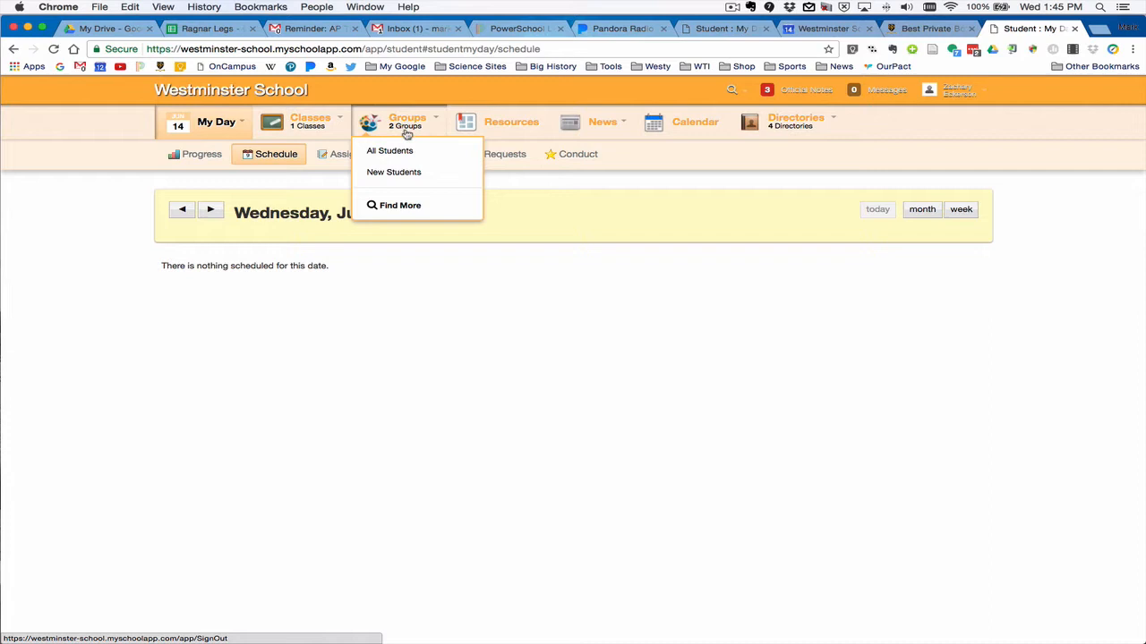
left_click(602, 122)
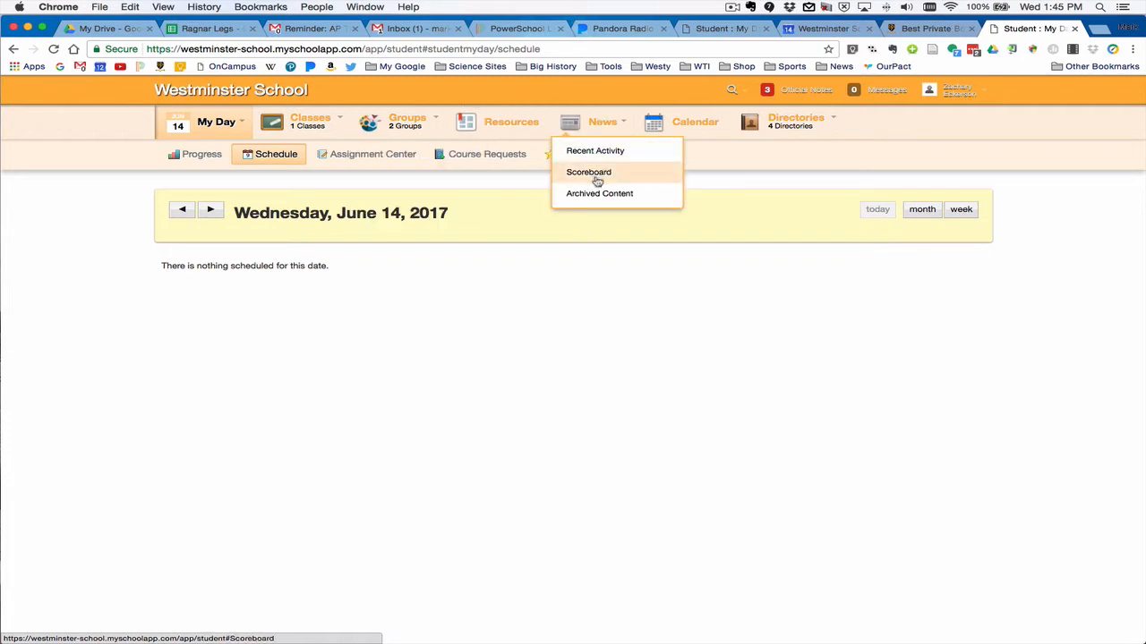
mouse_move(595, 151)
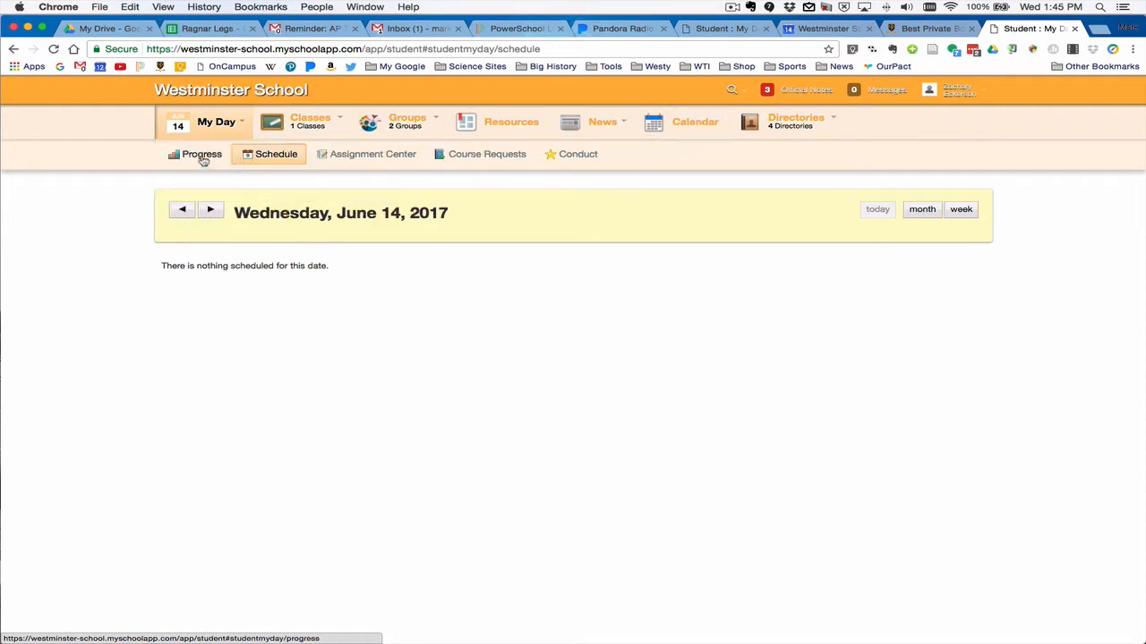
mouse_move(286, 168)
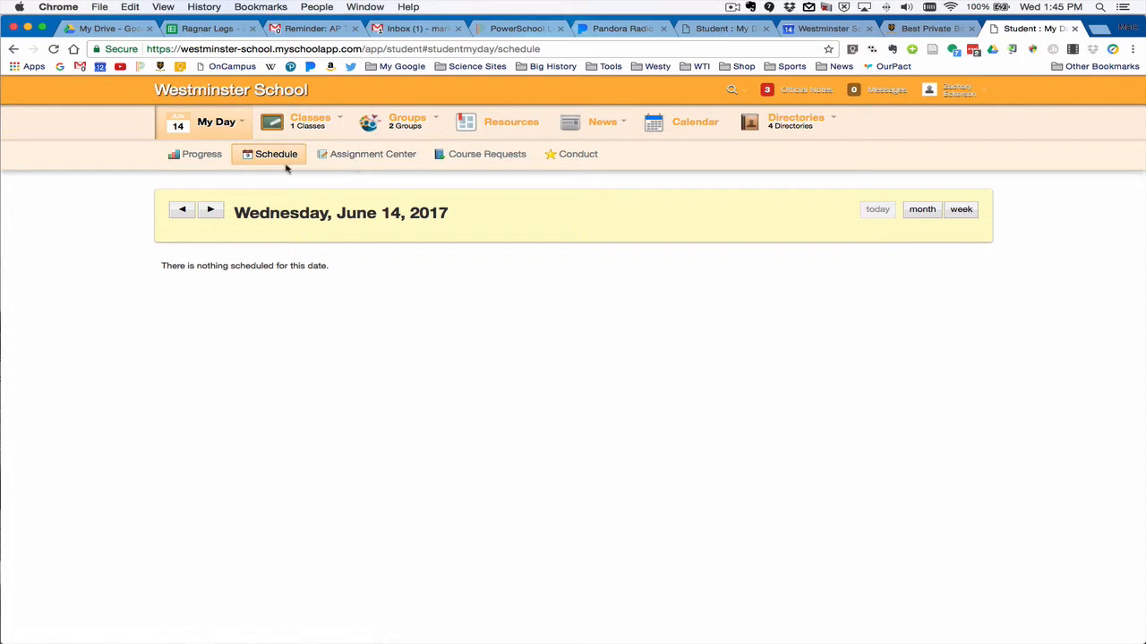
mouse_move(487, 154)
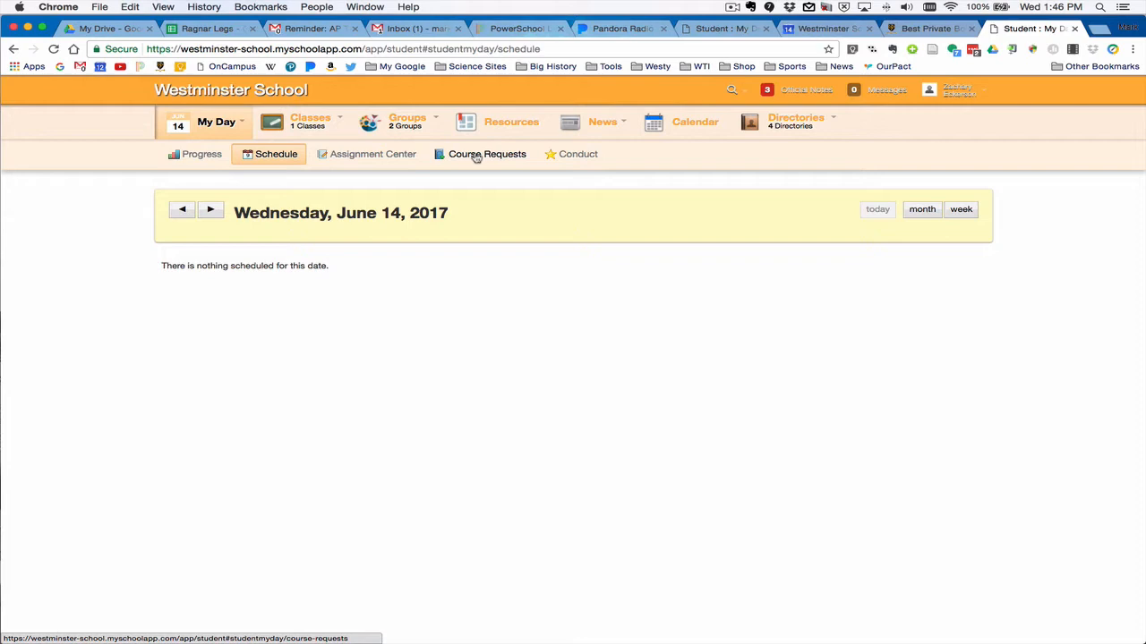
Show the student's 2017–2018 Course Requests page with its two selected requests
left_click(487, 154)
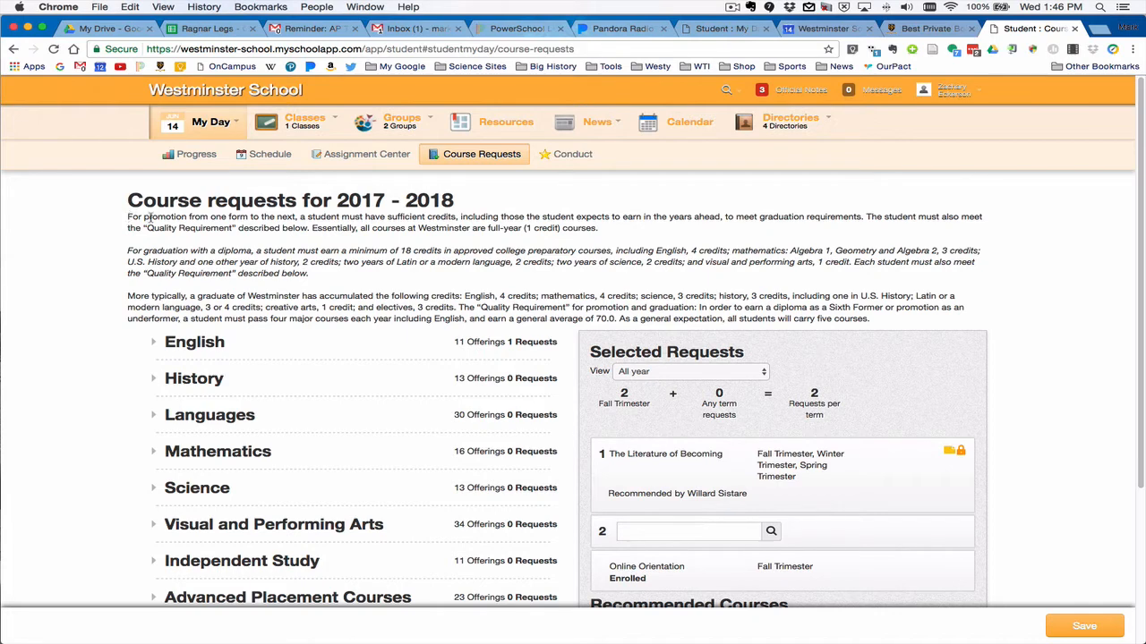
mouse_move(879, 339)
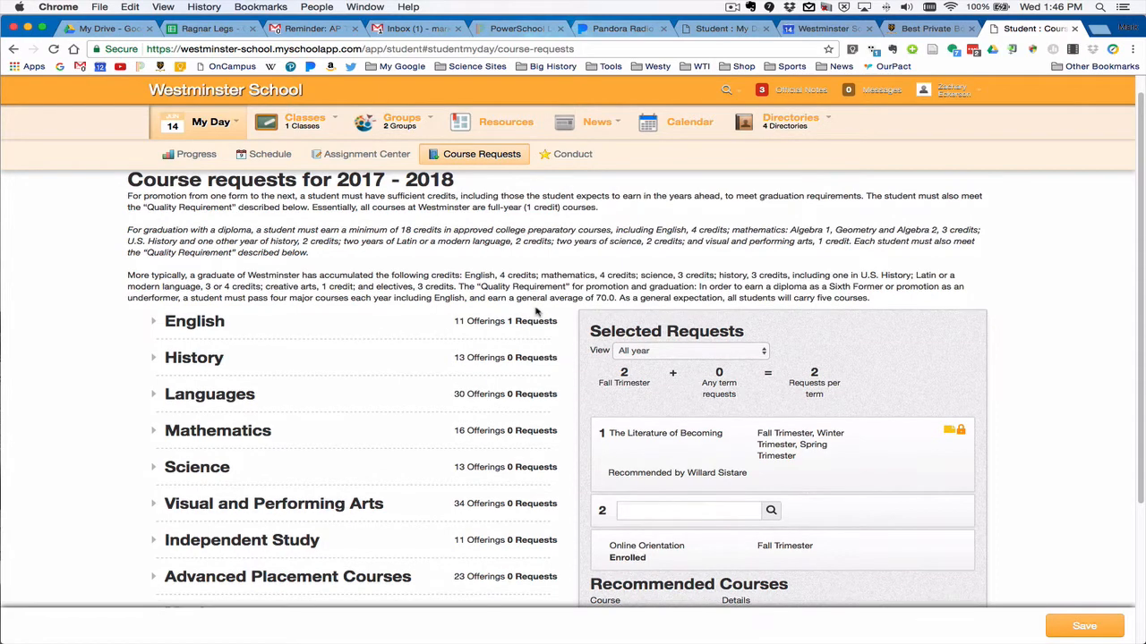
scroll("down", 3)
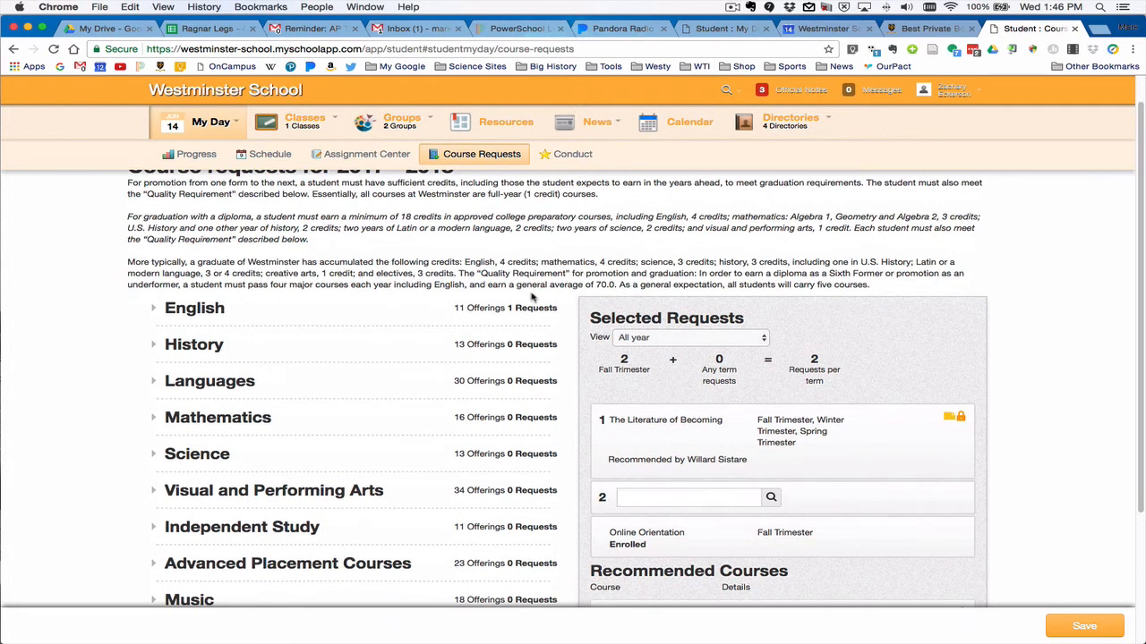
scroll("down", 3)
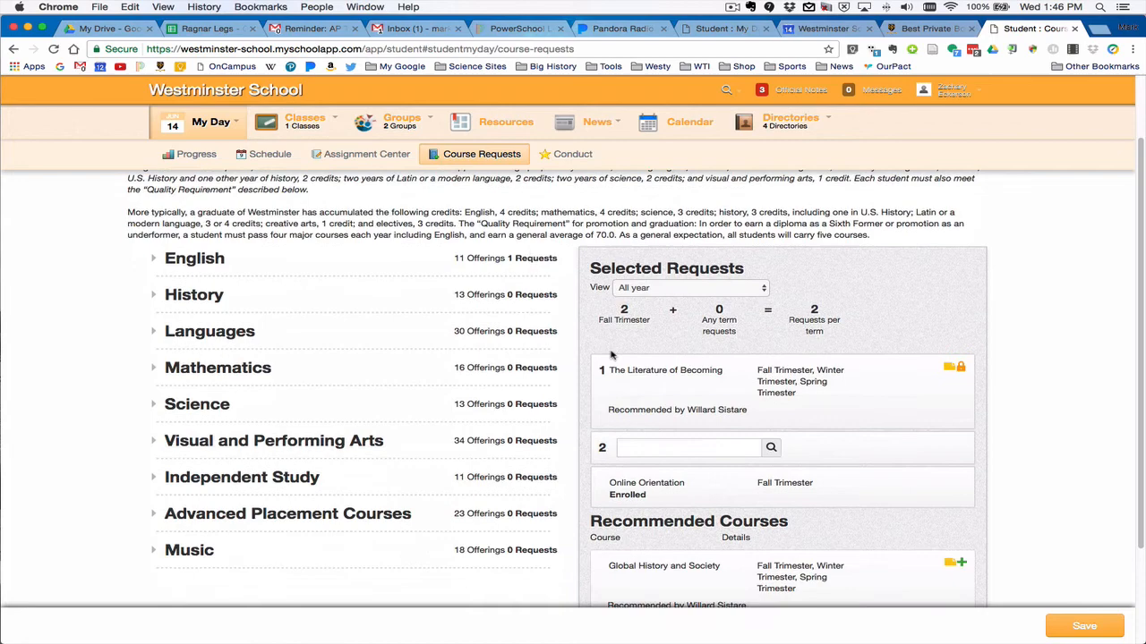
scroll("down", 3)
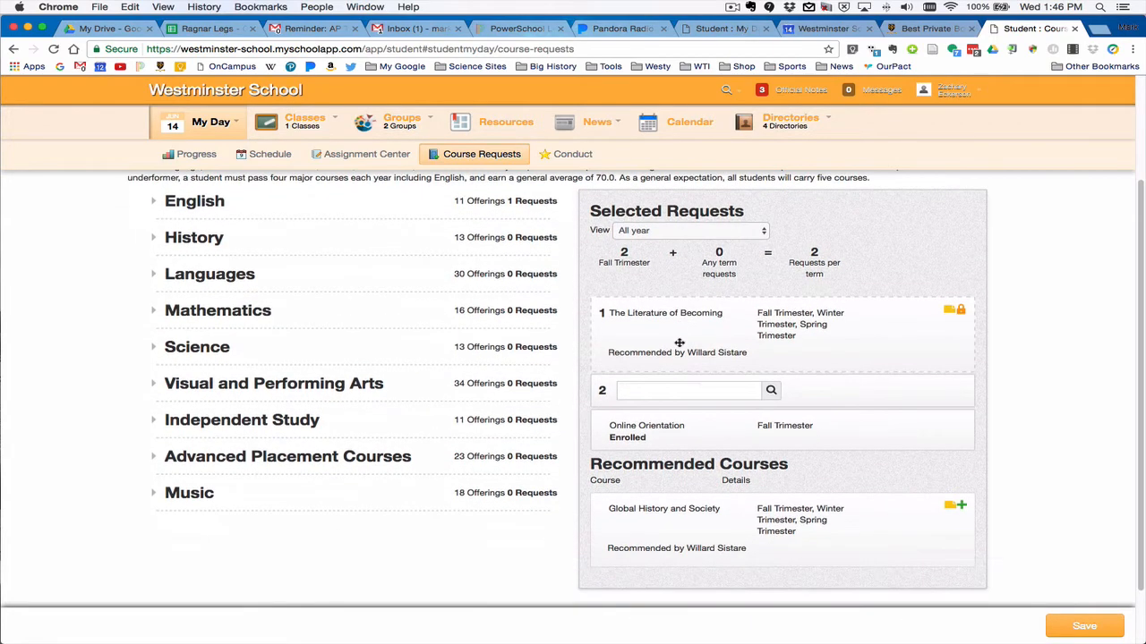
mouse_move(672, 451)
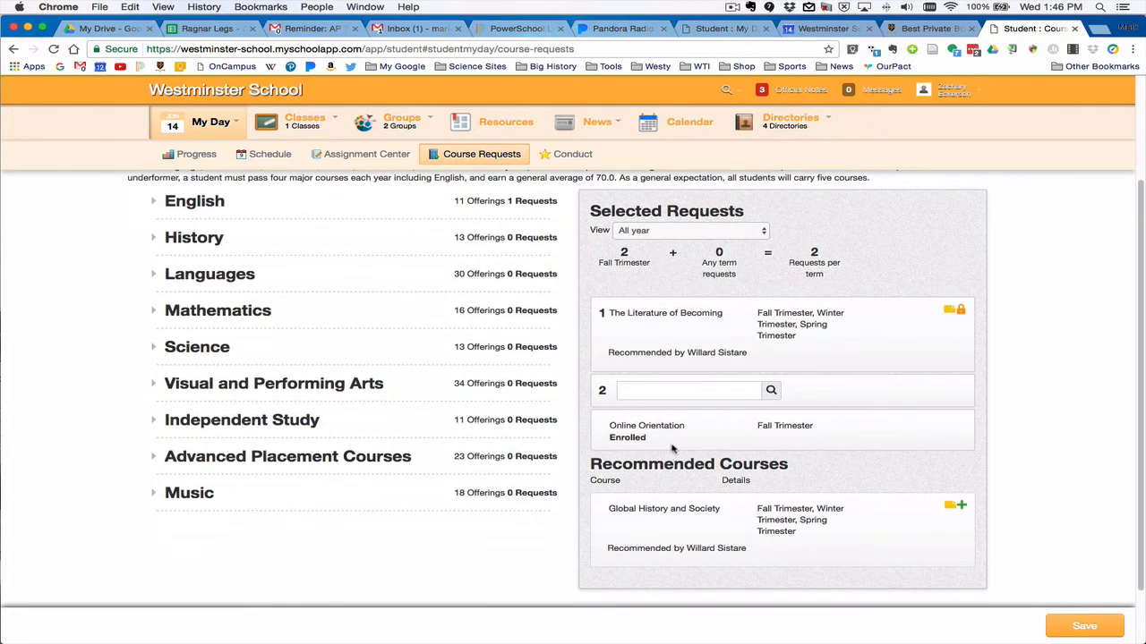
mouse_move(684, 327)
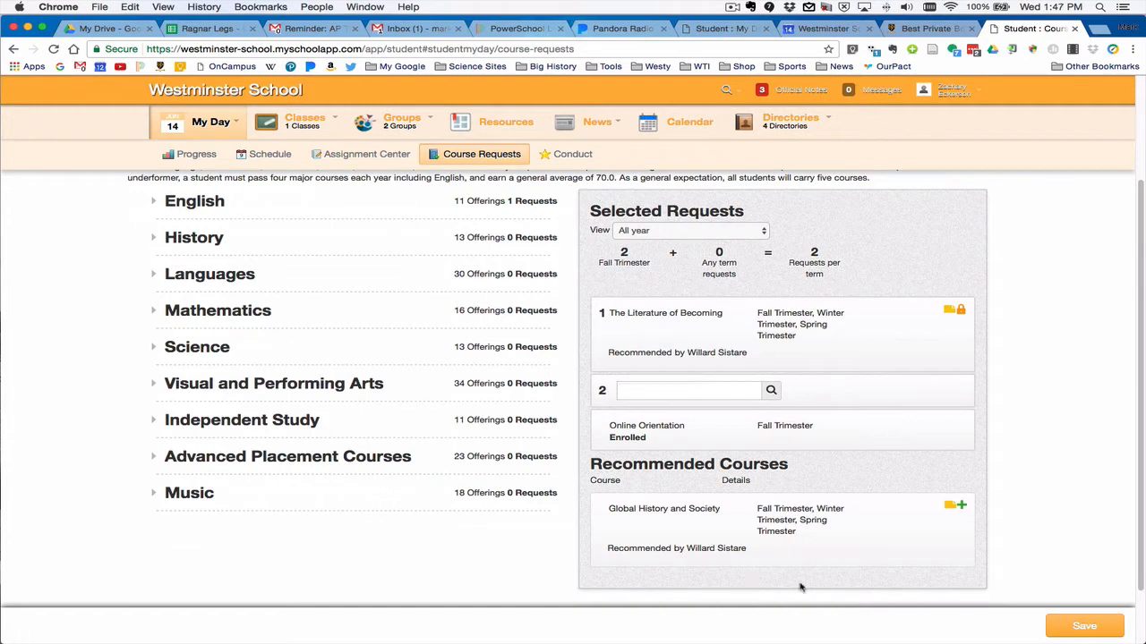
mouse_move(419, 526)
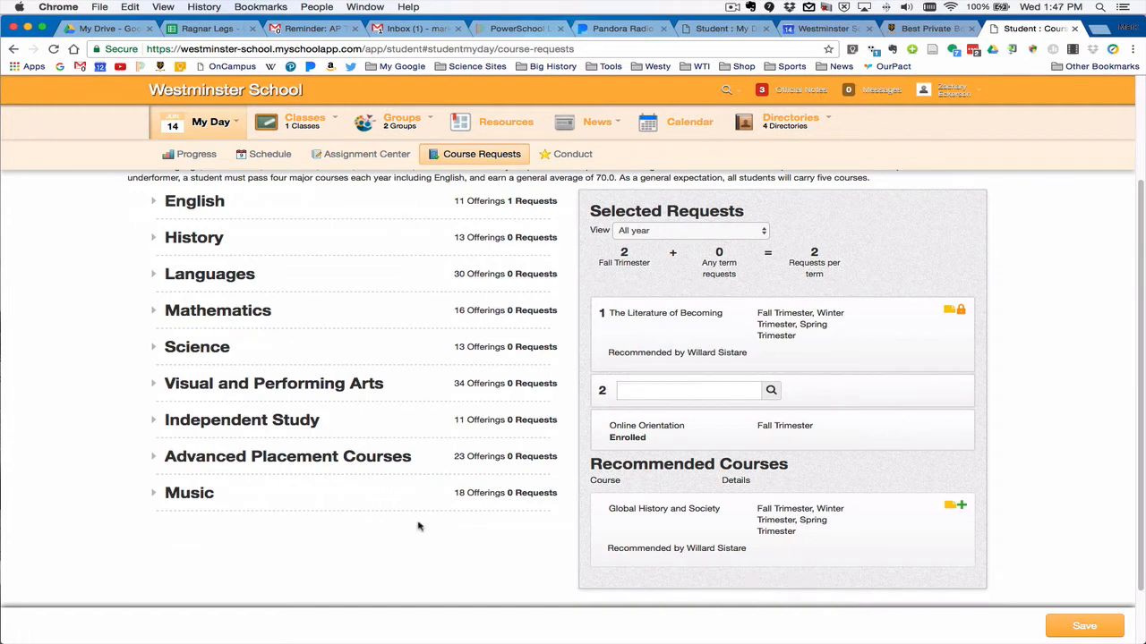
mouse_move(688, 609)
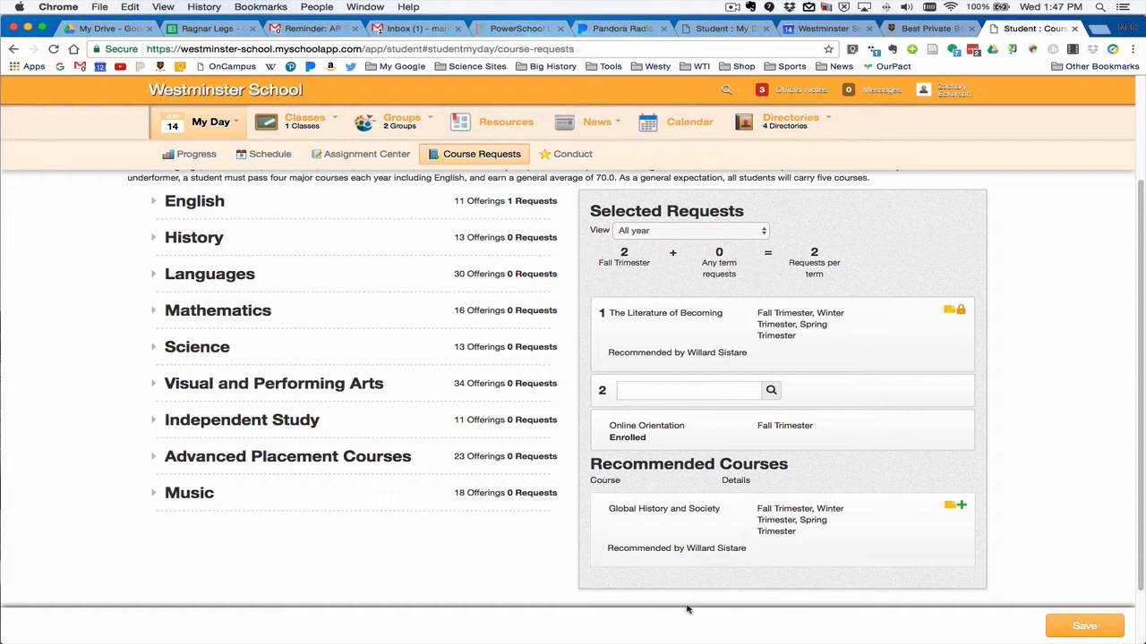
mouse_move(548, 322)
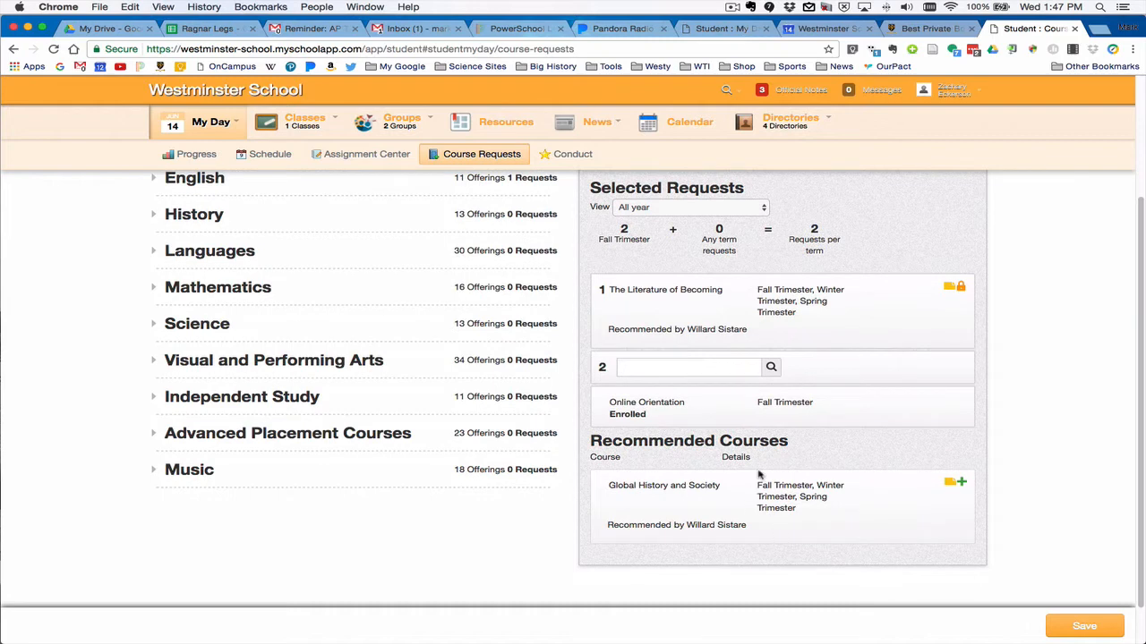
mouse_move(755, 639)
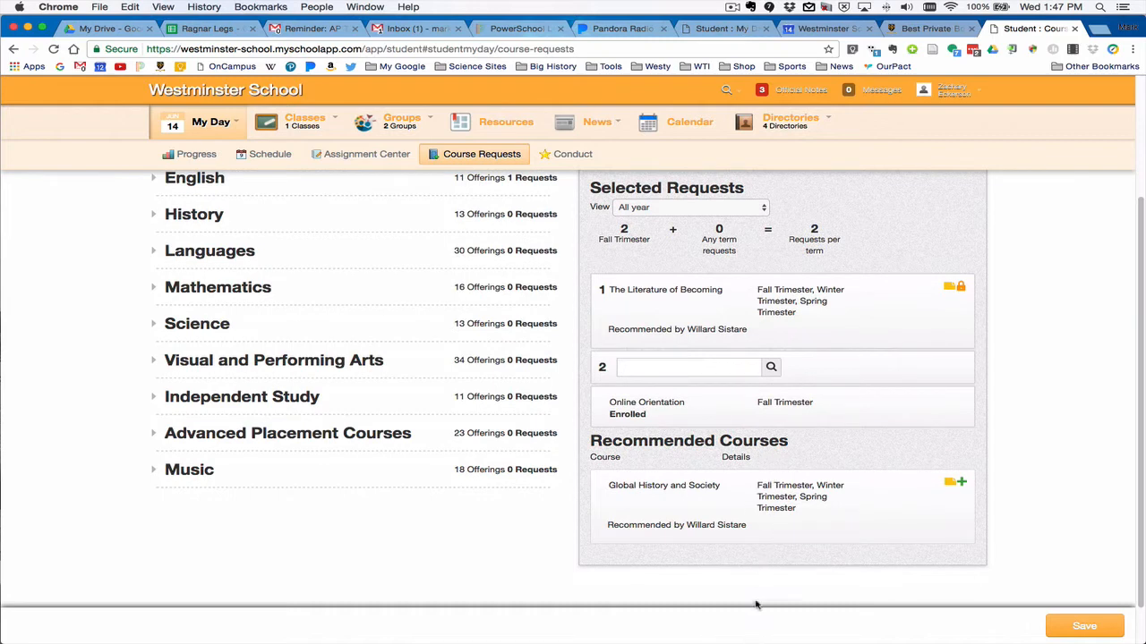
mouse_move(765, 519)
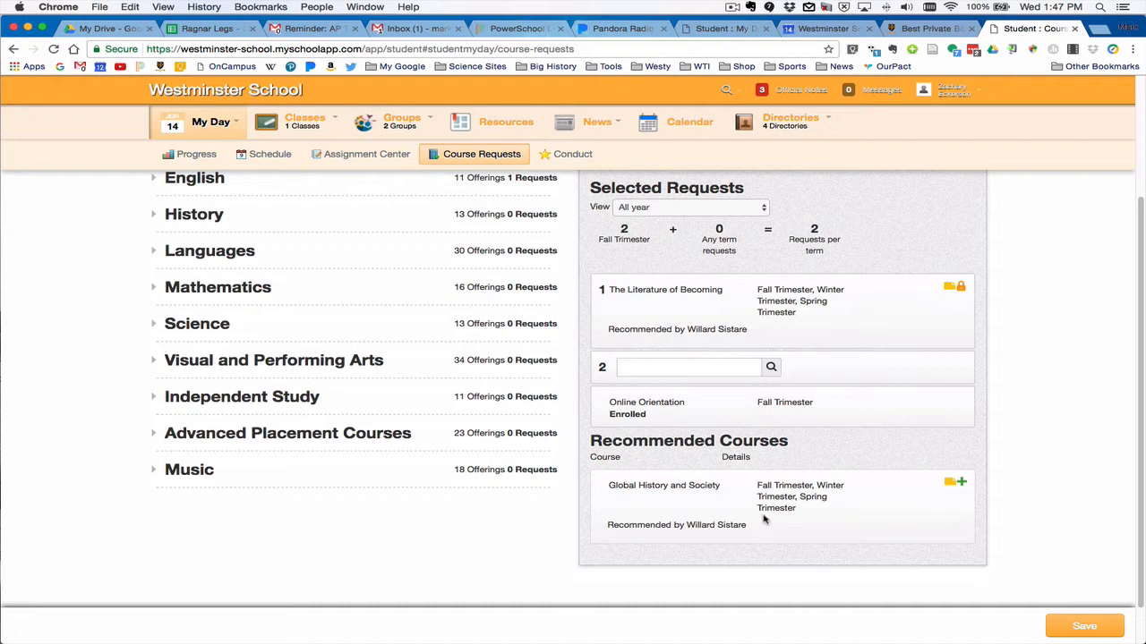
mouse_move(920, 512)
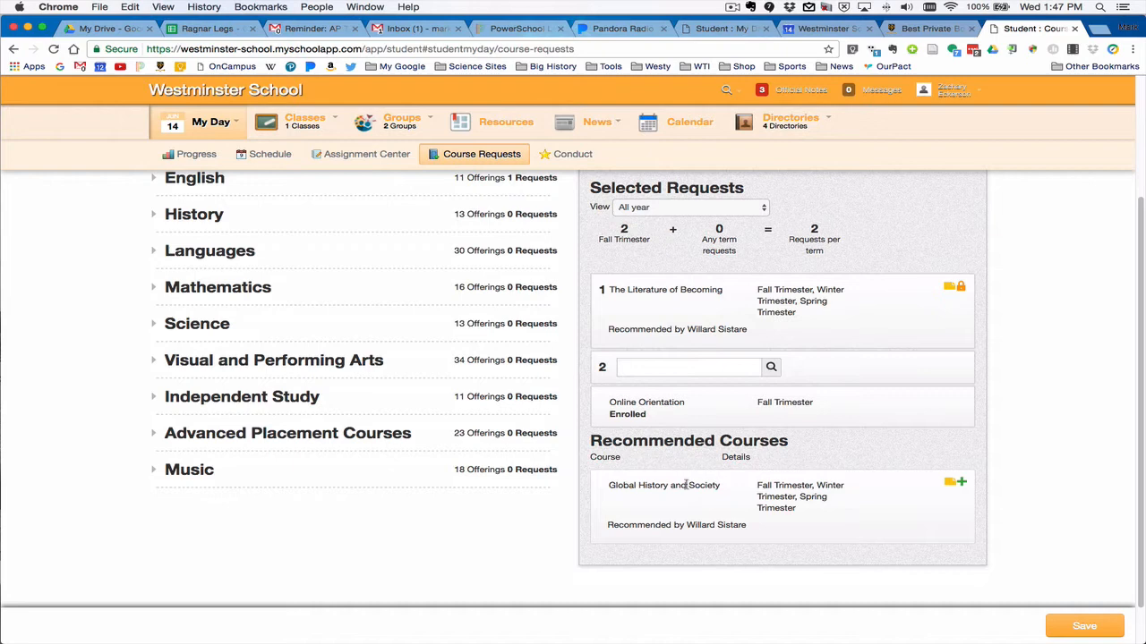
mouse_move(958, 483)
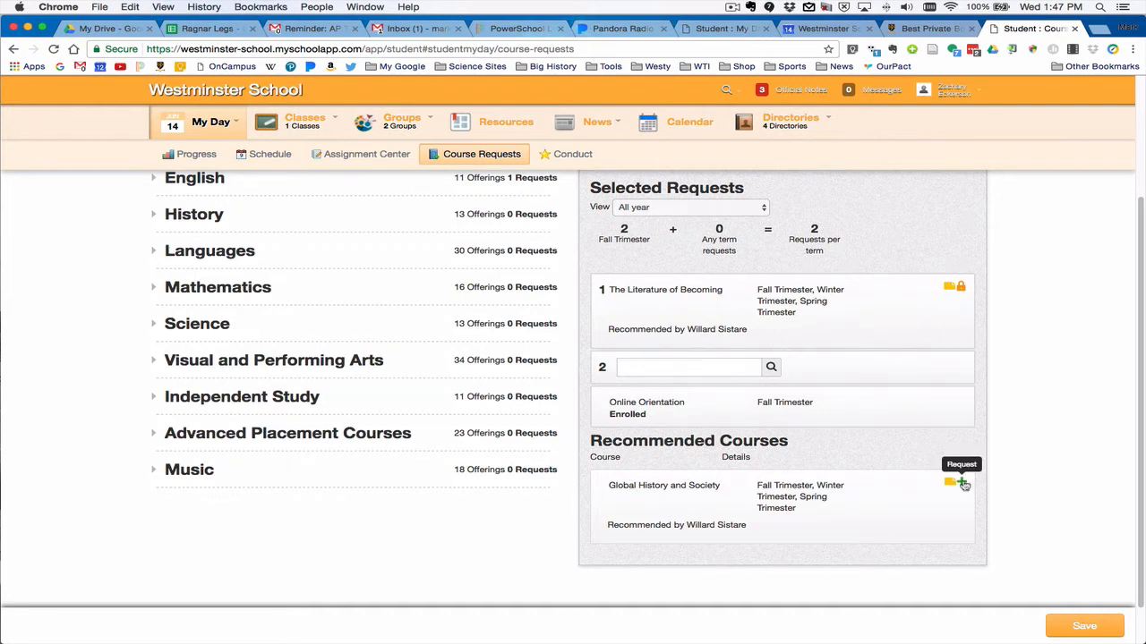
left_click(963, 484)
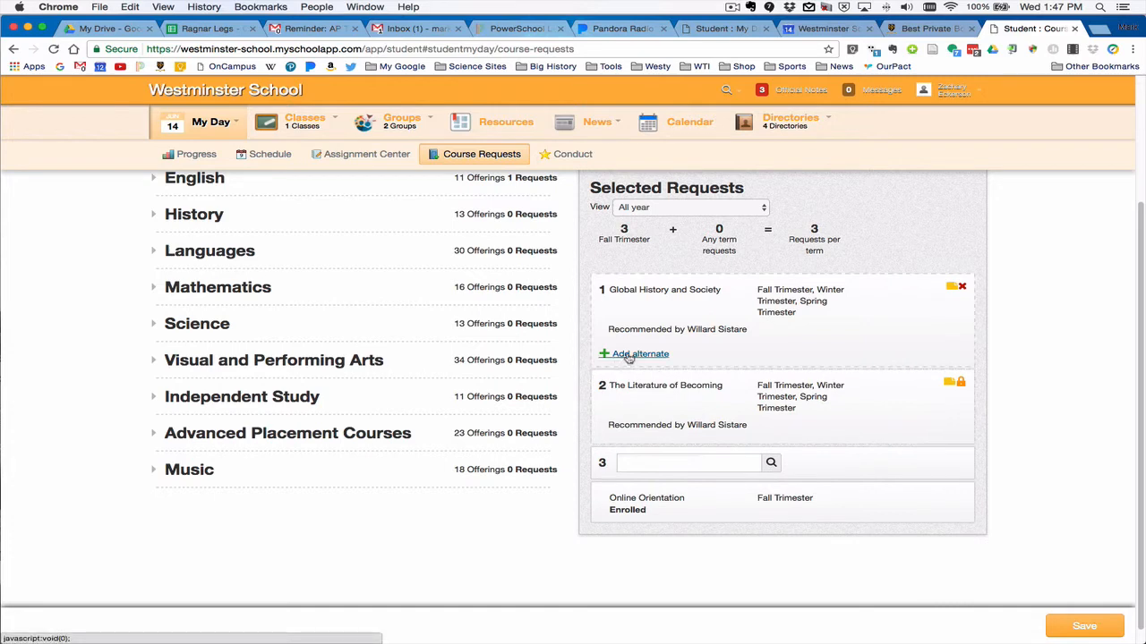
mouse_move(638, 318)
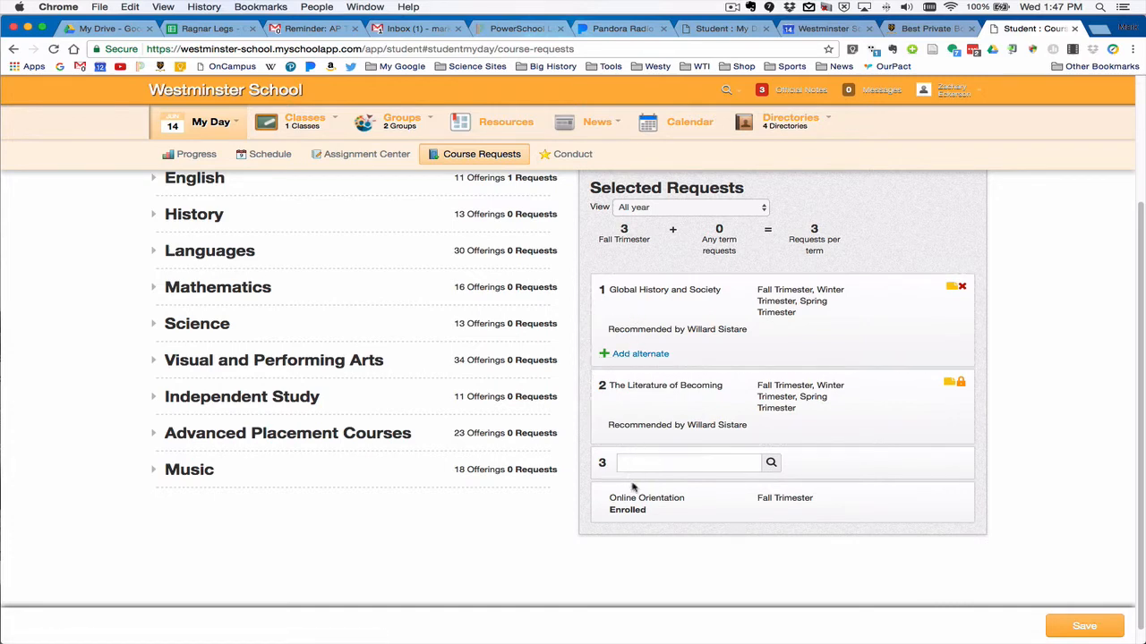
mouse_move(963, 290)
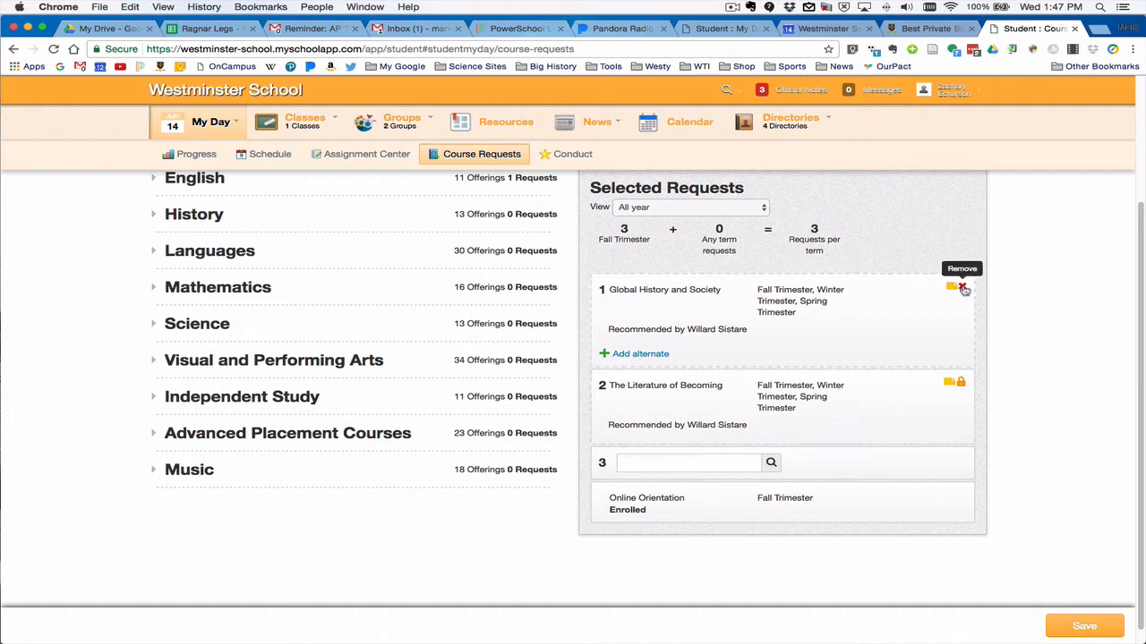
left_click(959, 286)
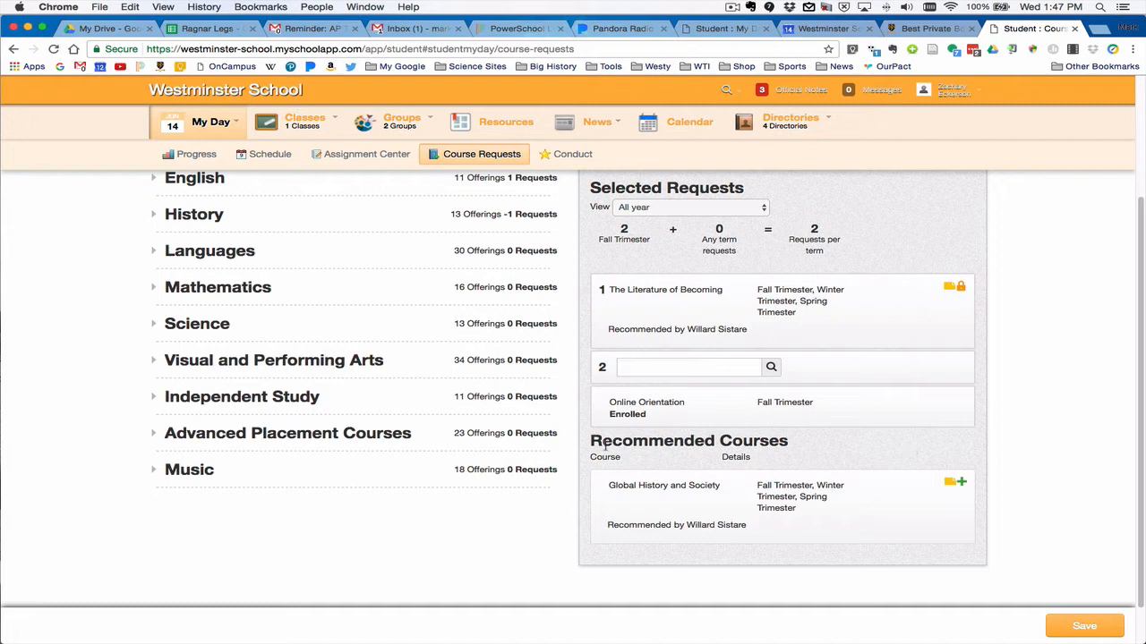
mouse_move(613, 506)
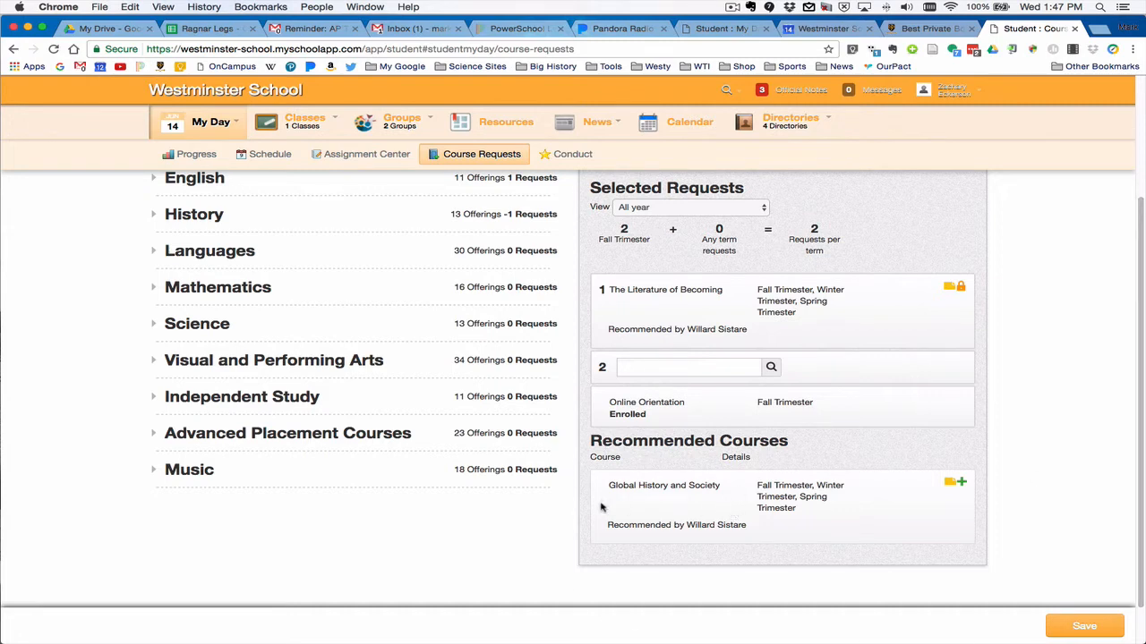
left_click(689, 367)
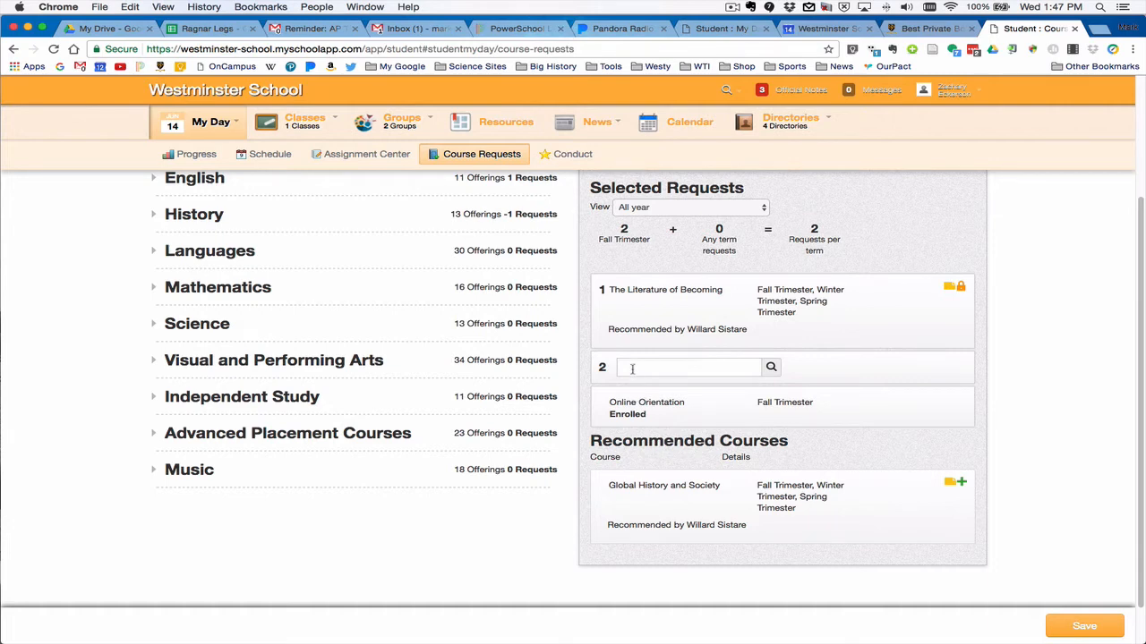
Request AP Calculus AB, confirming it despite the missing-prerequisite warning
scroll("up", 3)
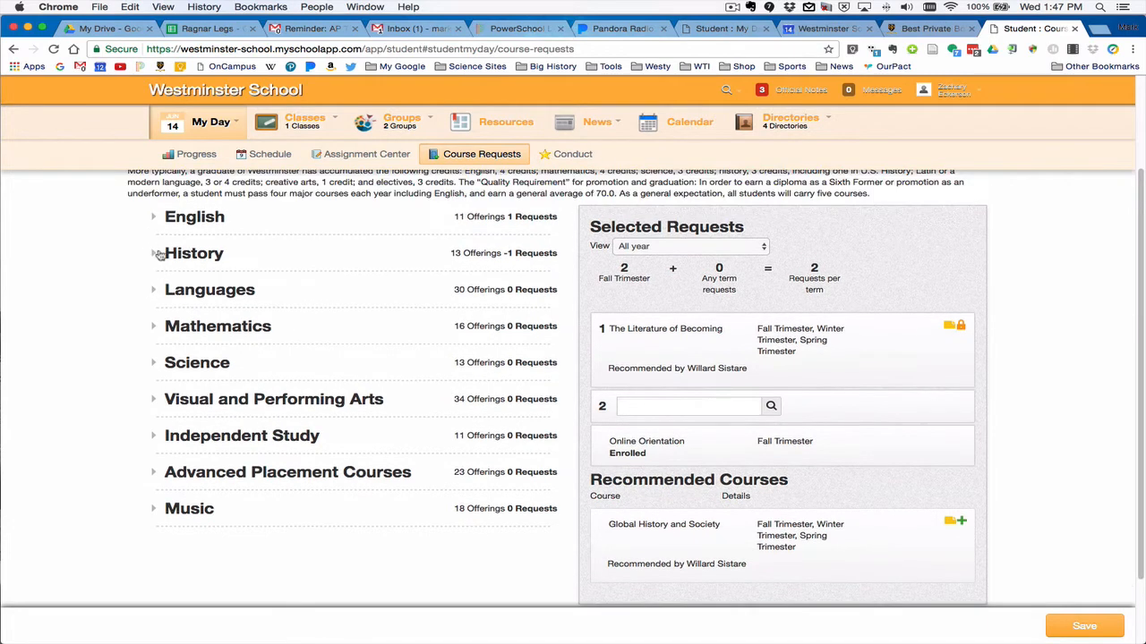
mouse_move(208, 361)
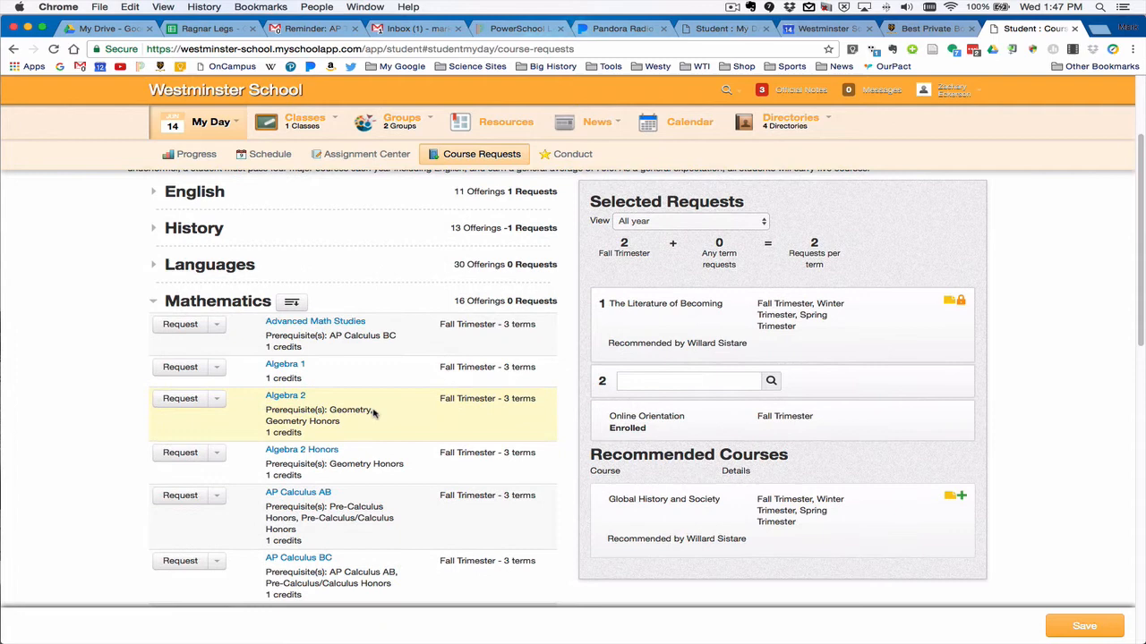
scroll("down", 3)
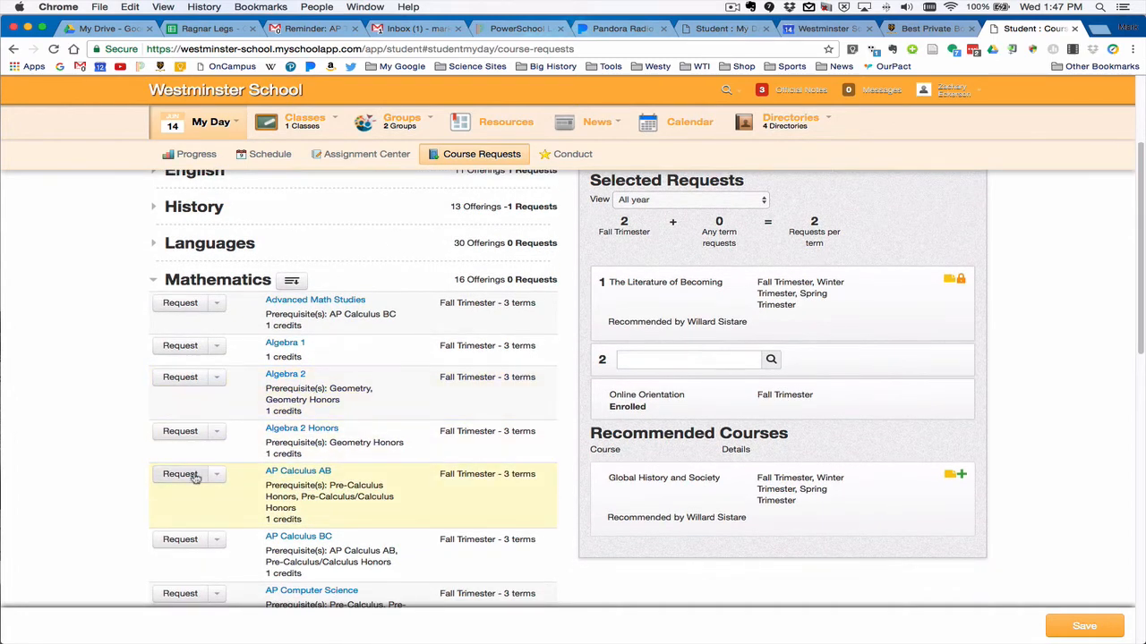
left_click(179, 472)
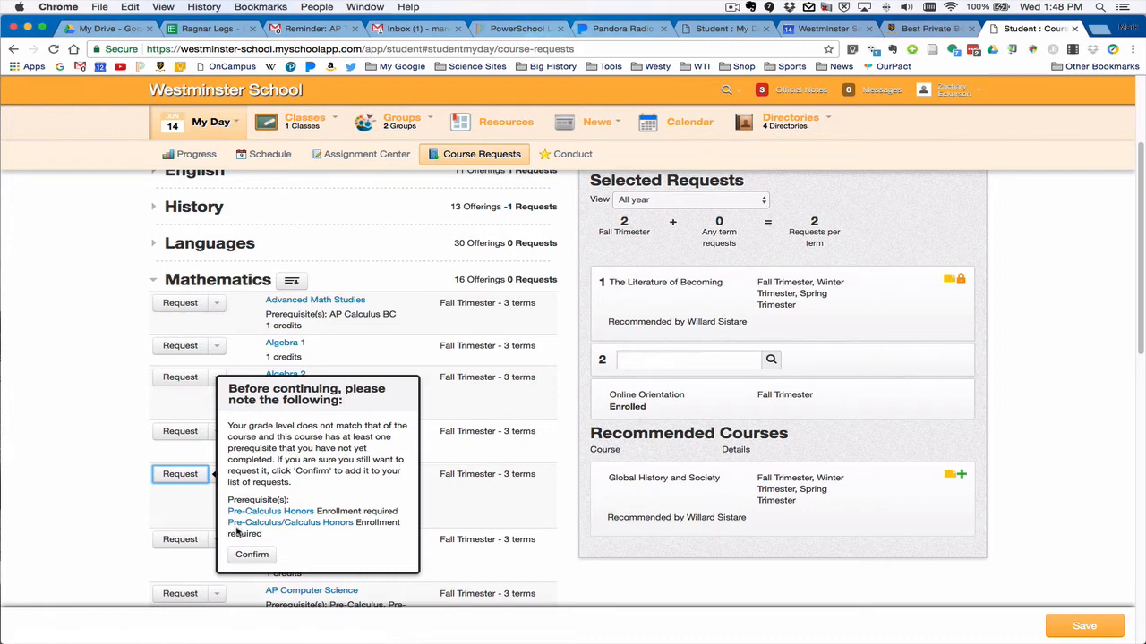
mouse_move(236, 533)
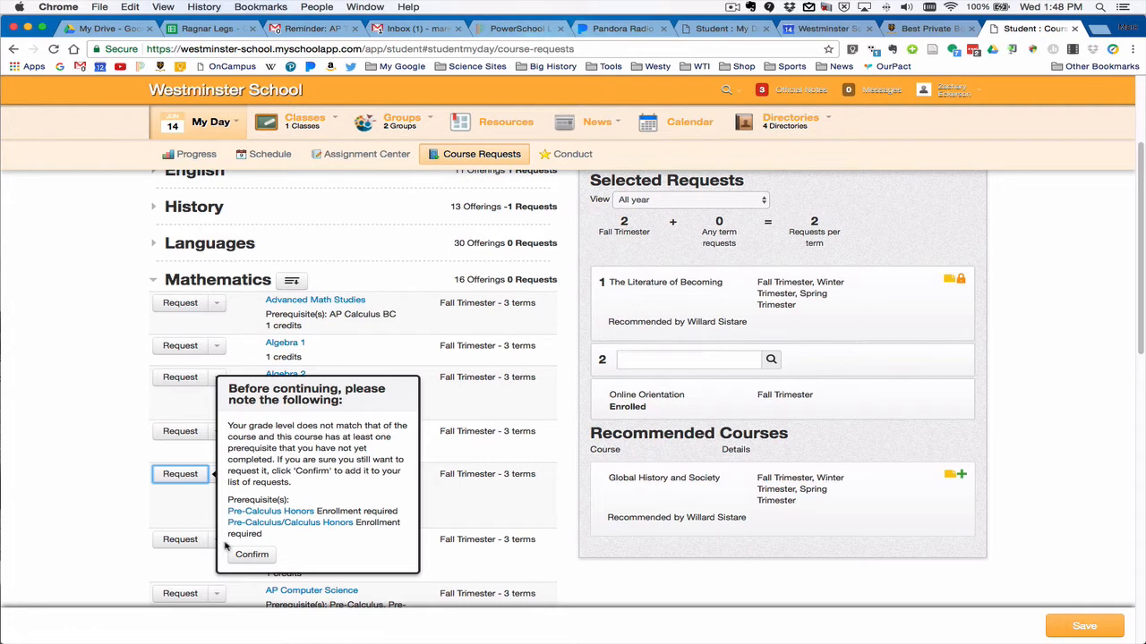
mouse_move(261, 502)
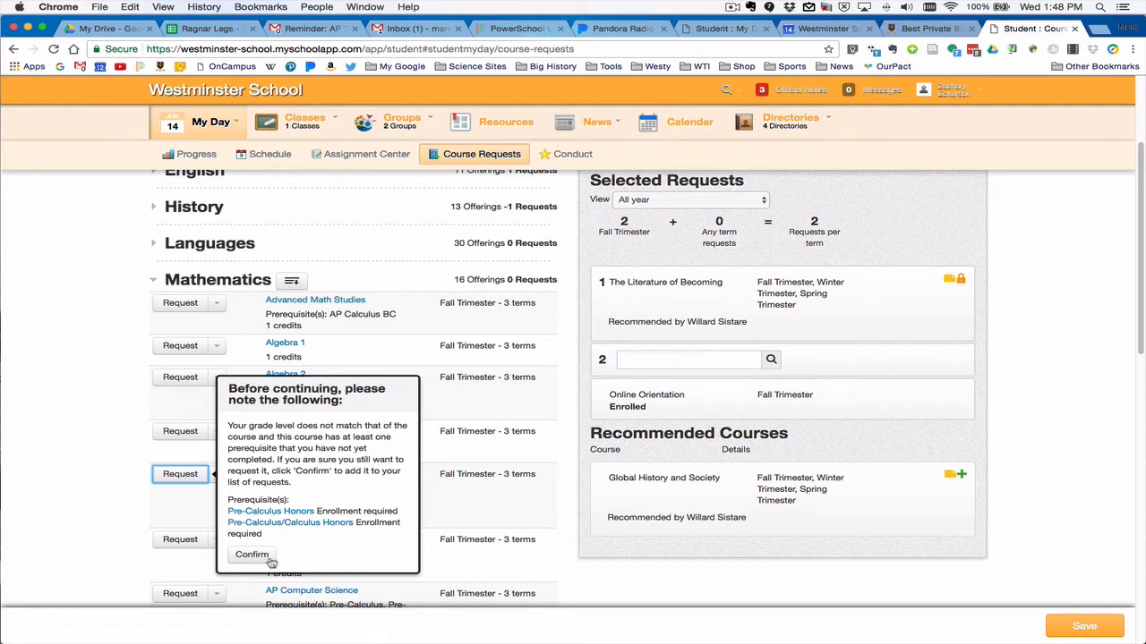
left_click(251, 555)
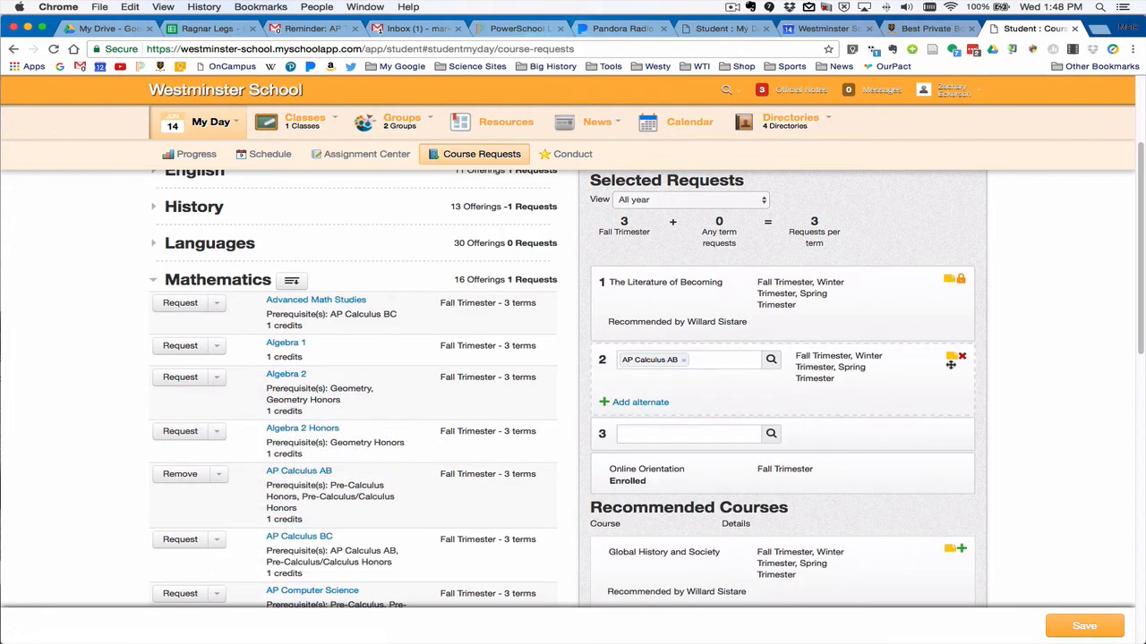
Remove AP Calculus AB from the requests and show the History offerings
left_click(963, 356)
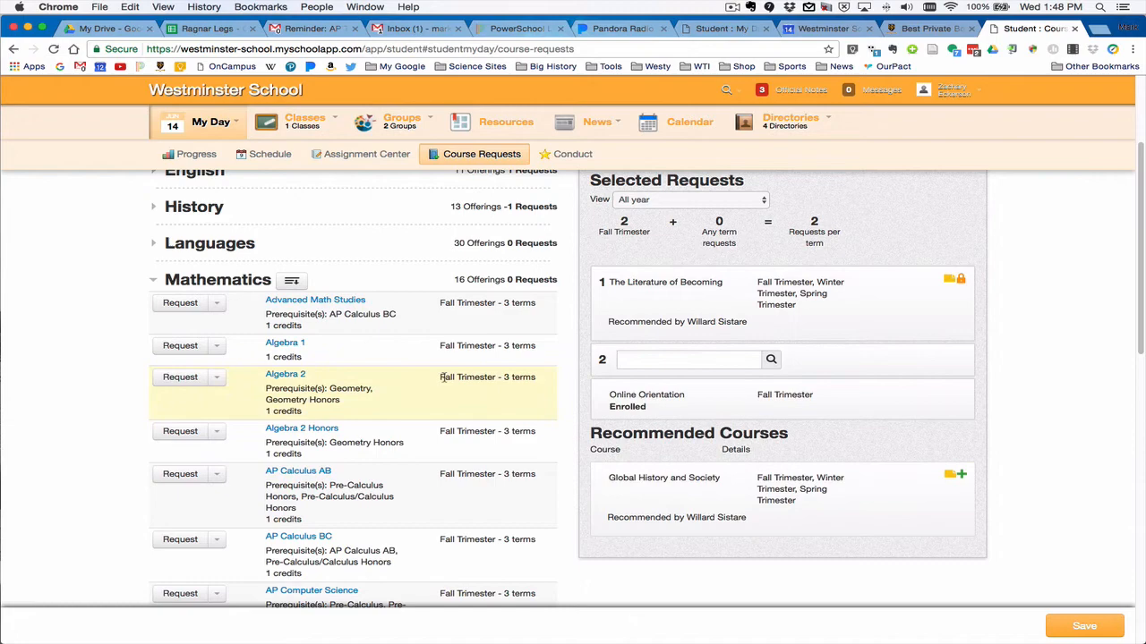
scroll("up", 3)
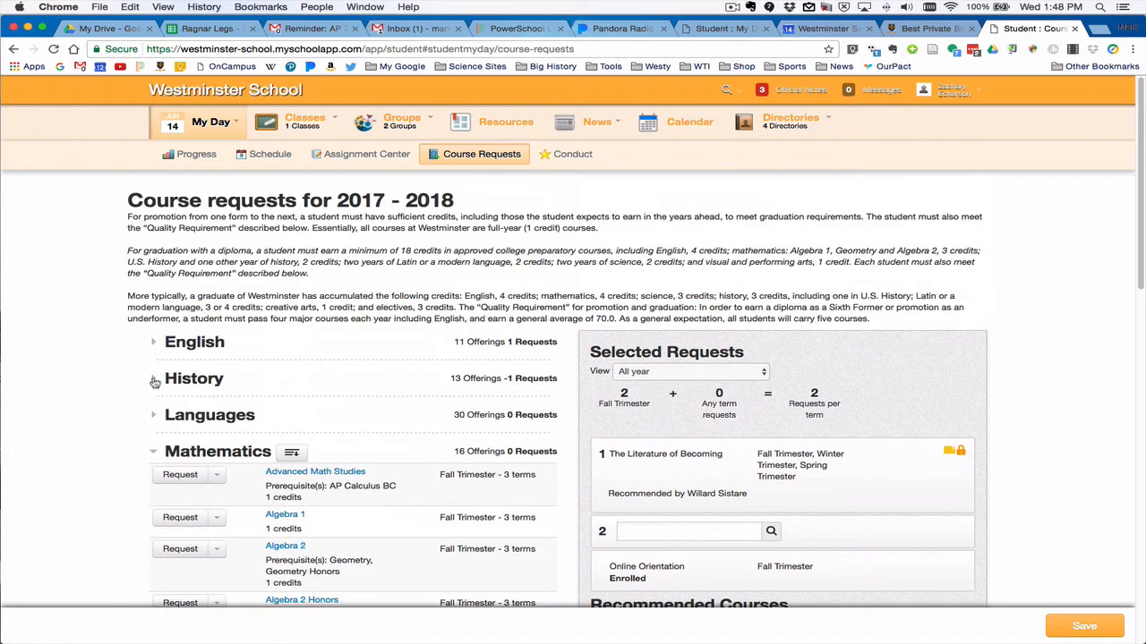
left_click(152, 378)
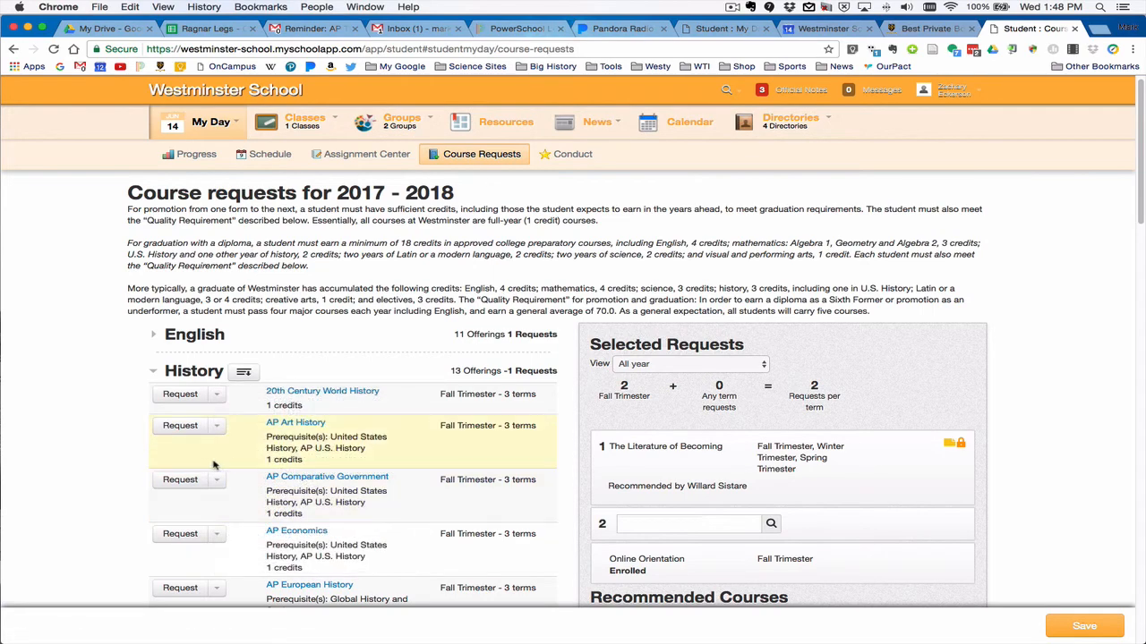
Read the full AP Art History and 20th Century World History descriptions
scroll("down", 3)
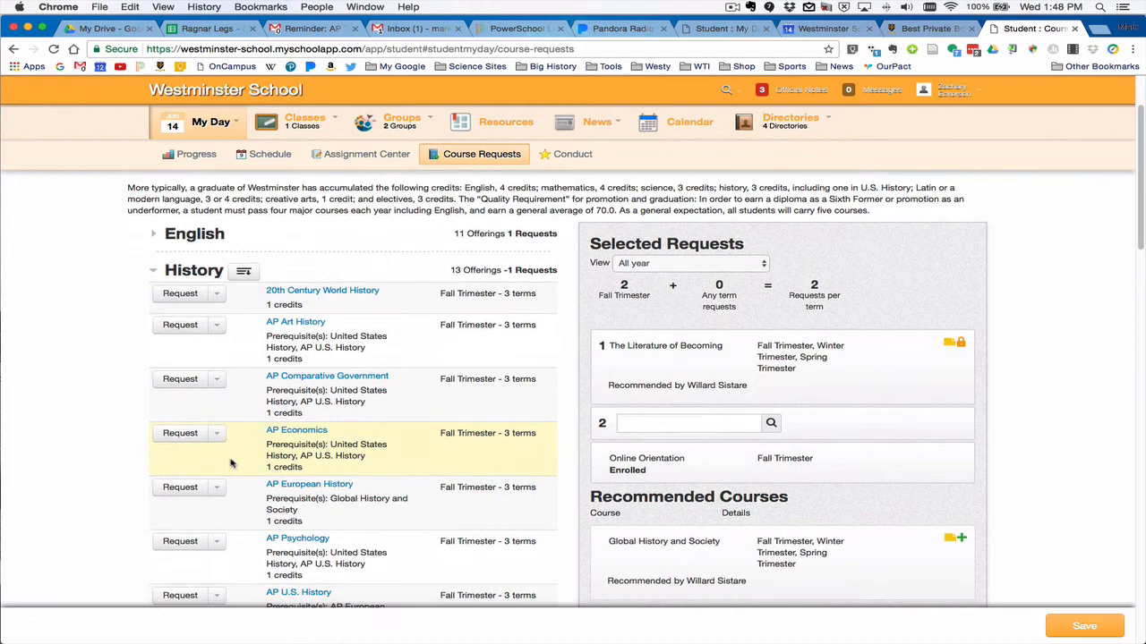
scroll("down", 3)
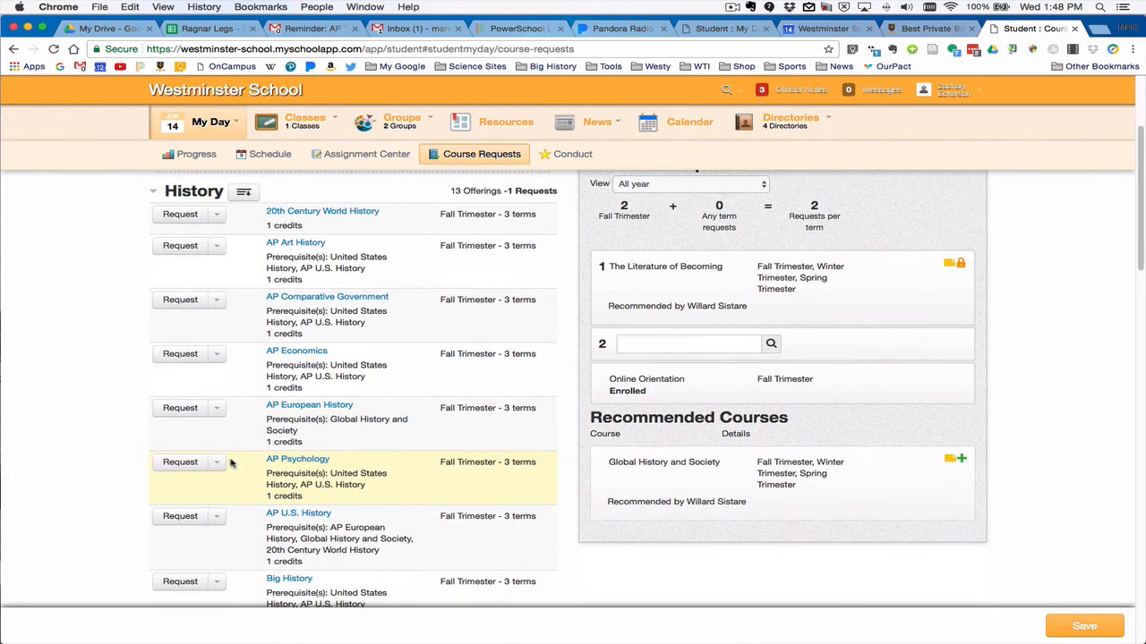
scroll("down", 3)
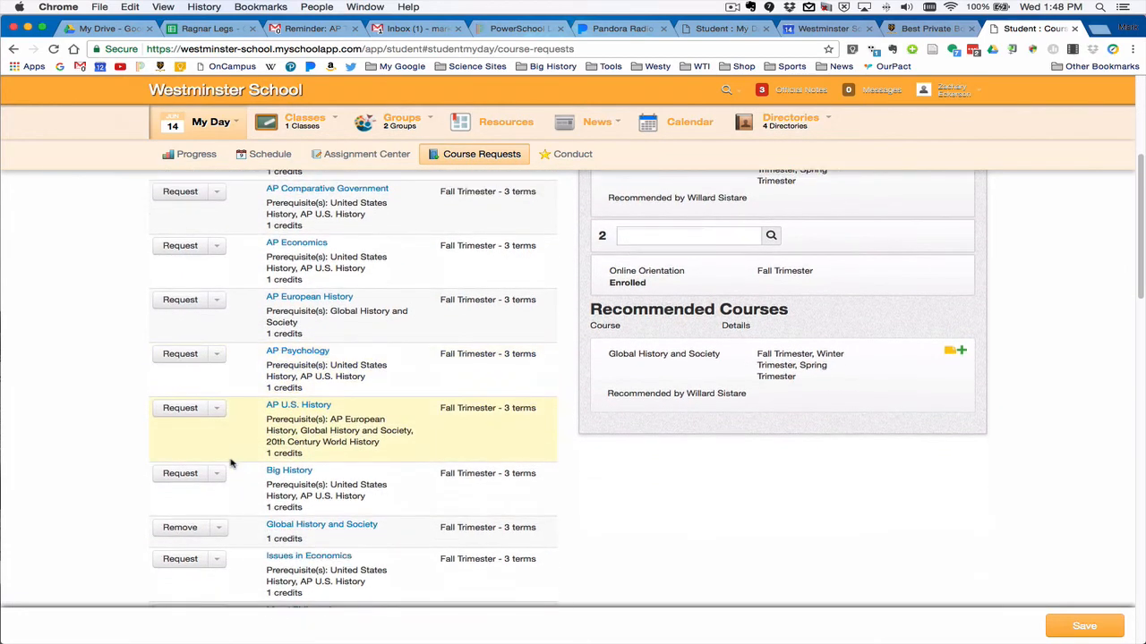
scroll("up", 3)
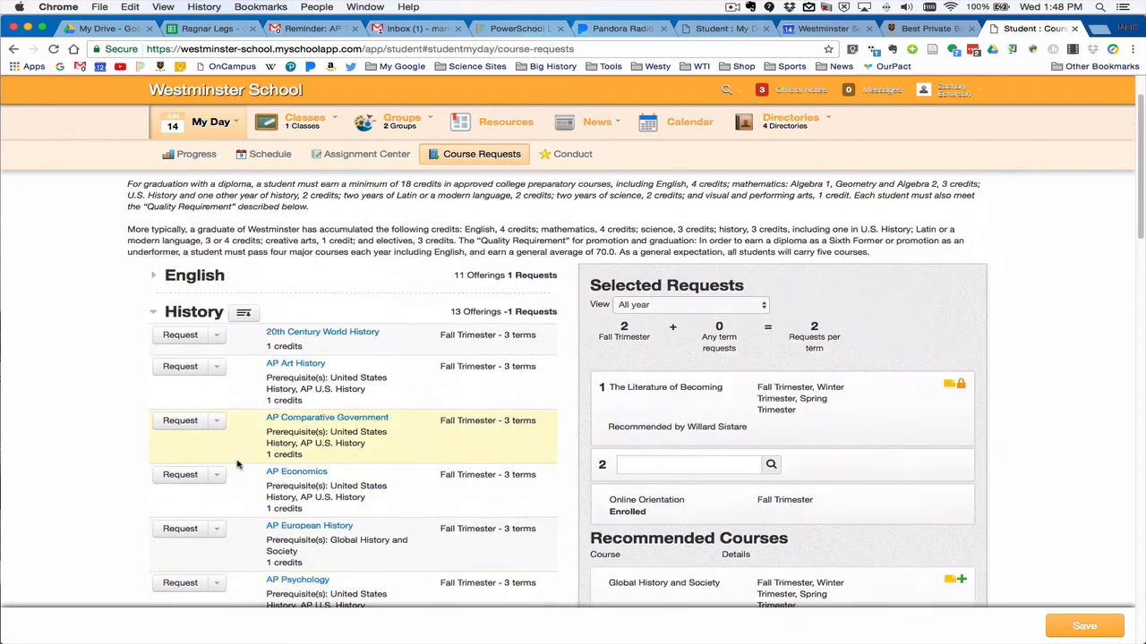
scroll("up", 3)
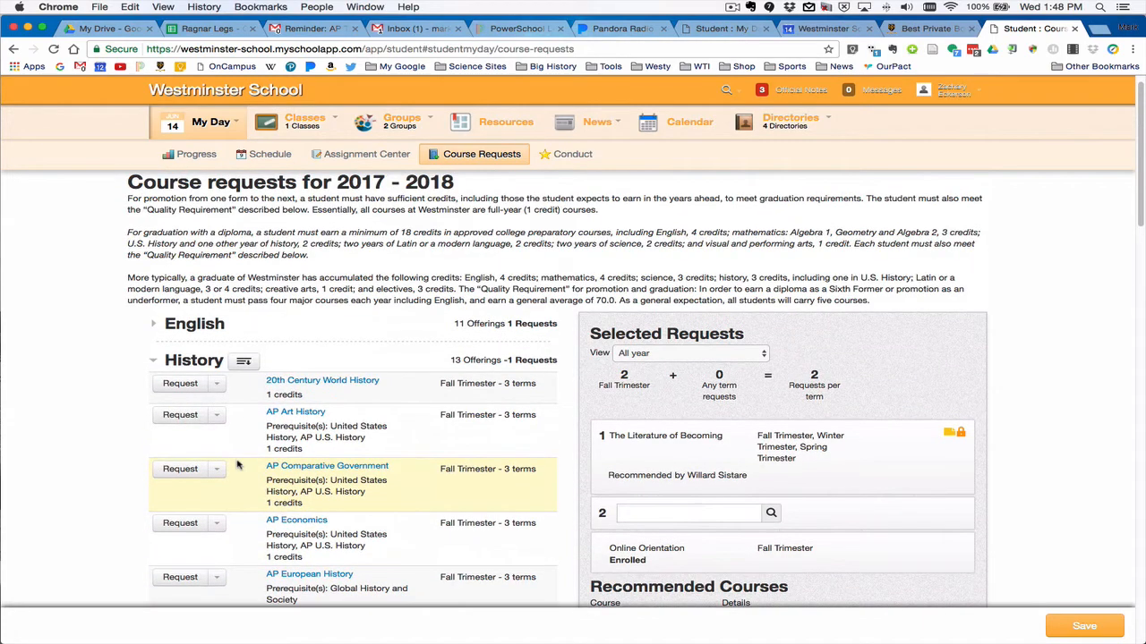
mouse_move(296, 416)
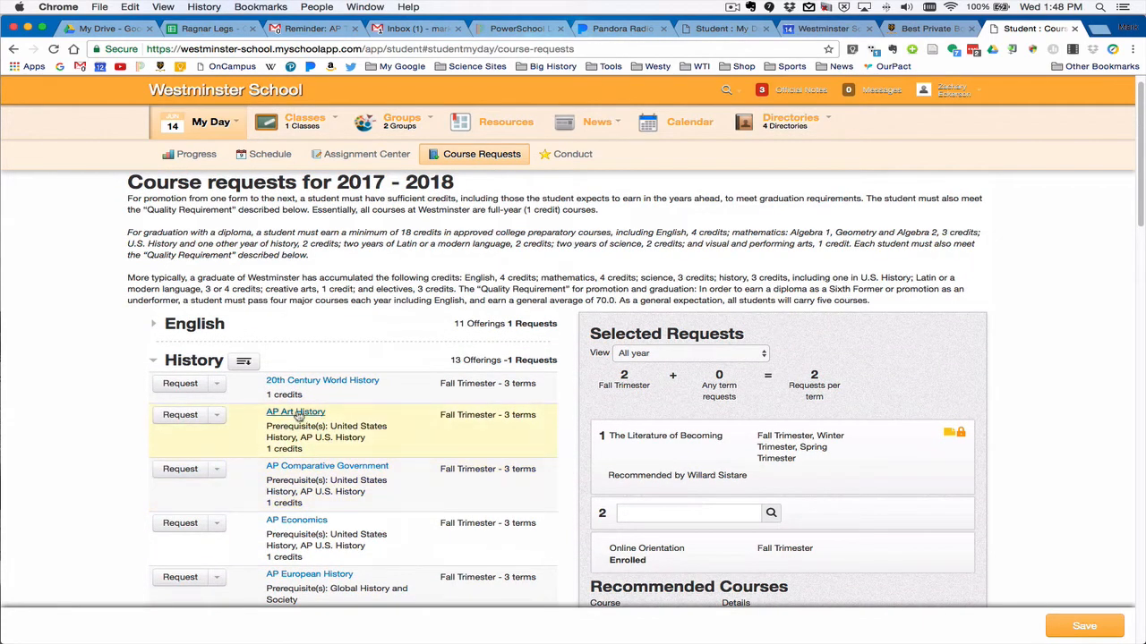
left_click(296, 410)
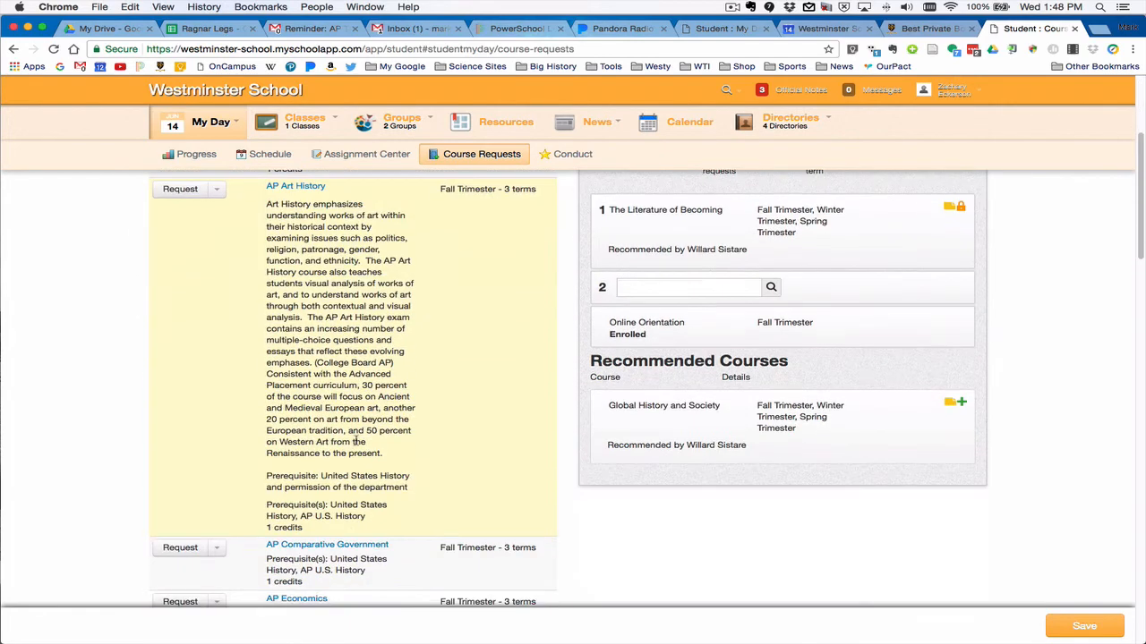
scroll("up", 3)
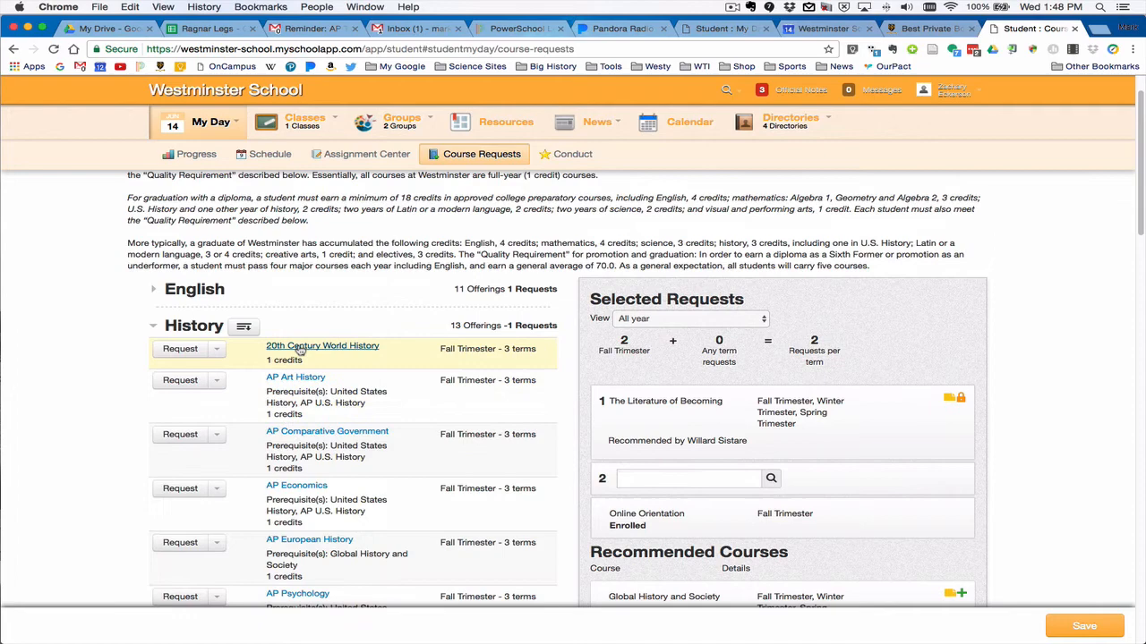
left_click(322, 345)
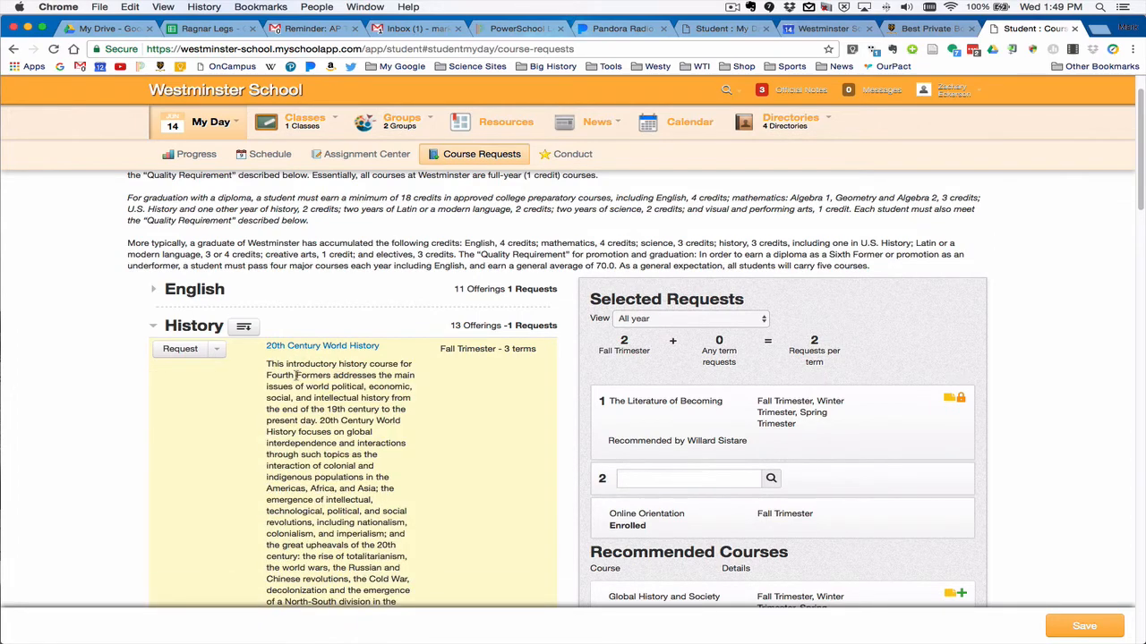
Return to the top of the list and show the Mathematics offerings again
scroll("down", 3)
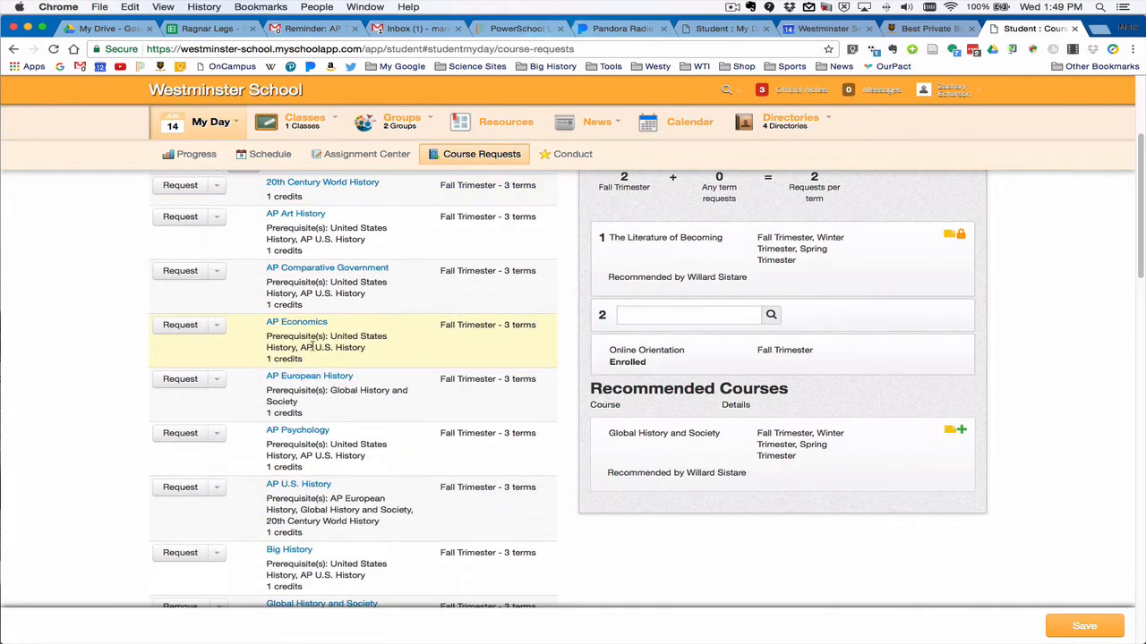
scroll("up", 3)
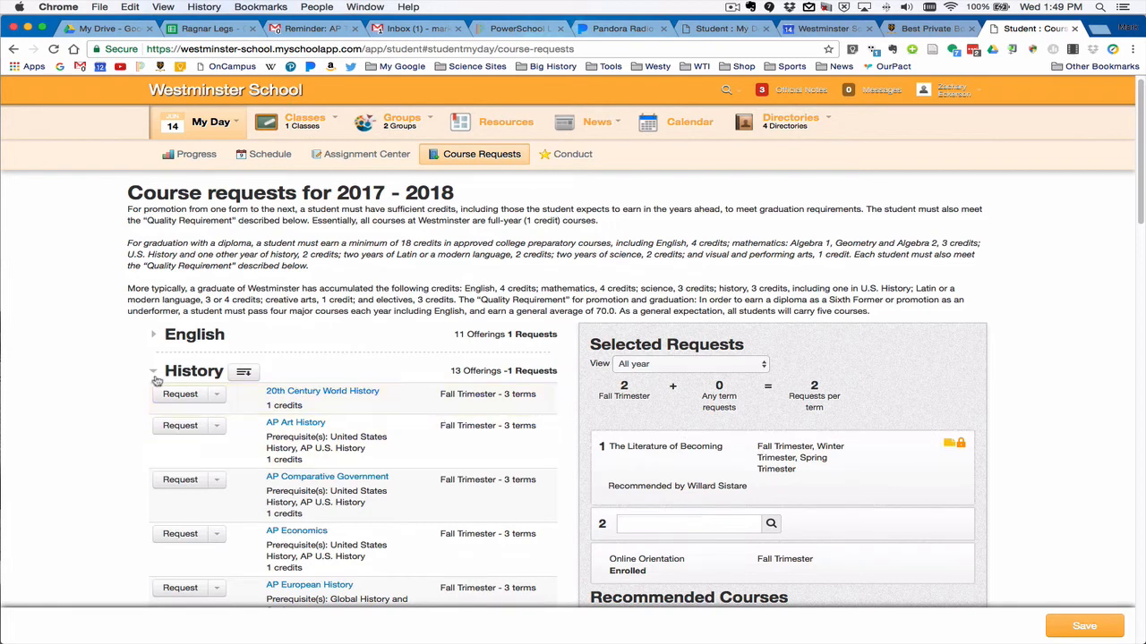
left_click(154, 371)
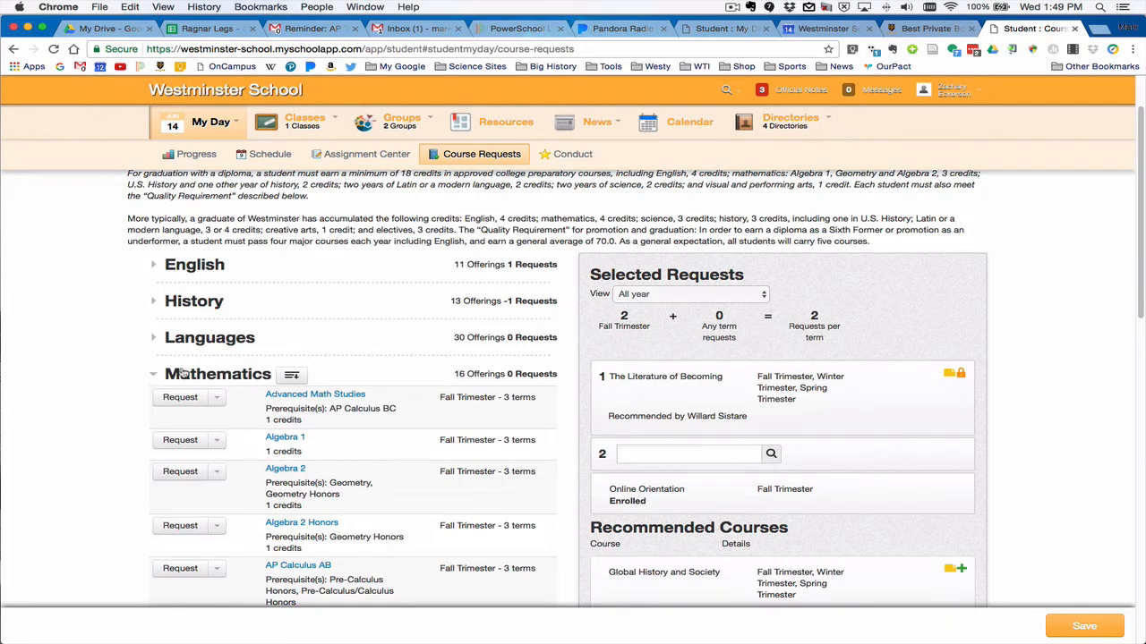
Show the Visual and Performing Arts offerings and review the art, choir, band and dance courses
left_click(154, 374)
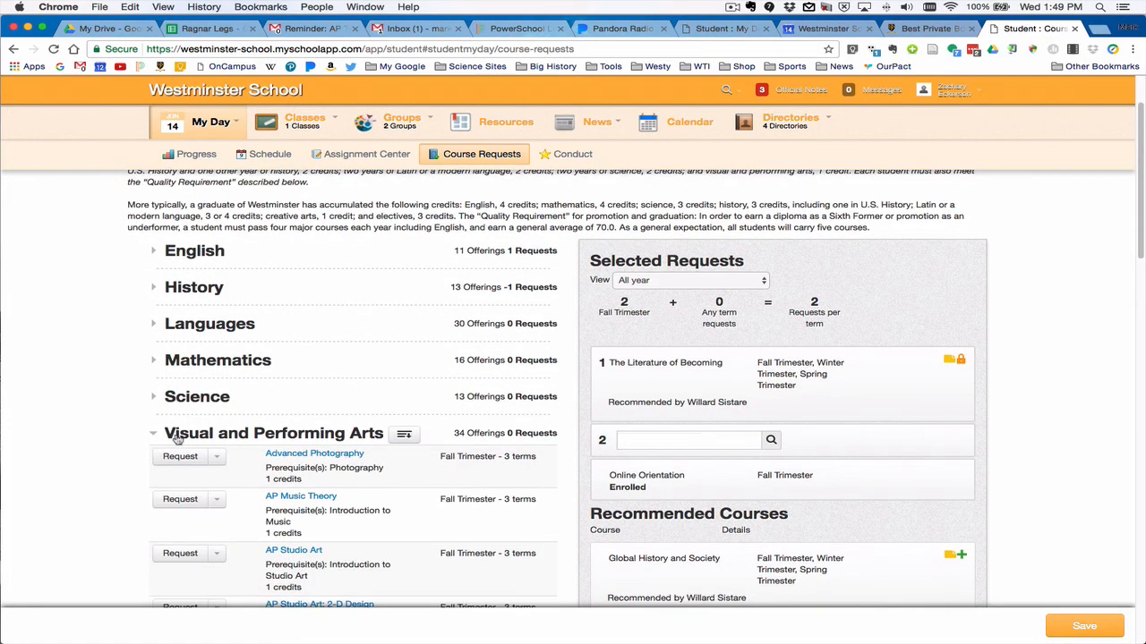
scroll("down", 3)
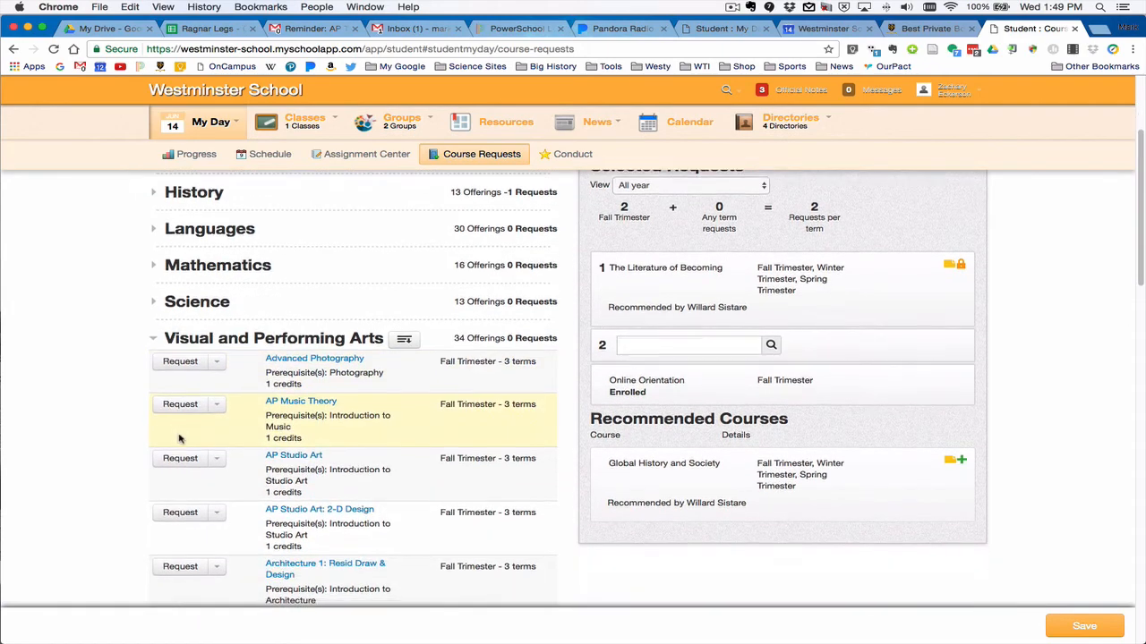
scroll("down", 3)
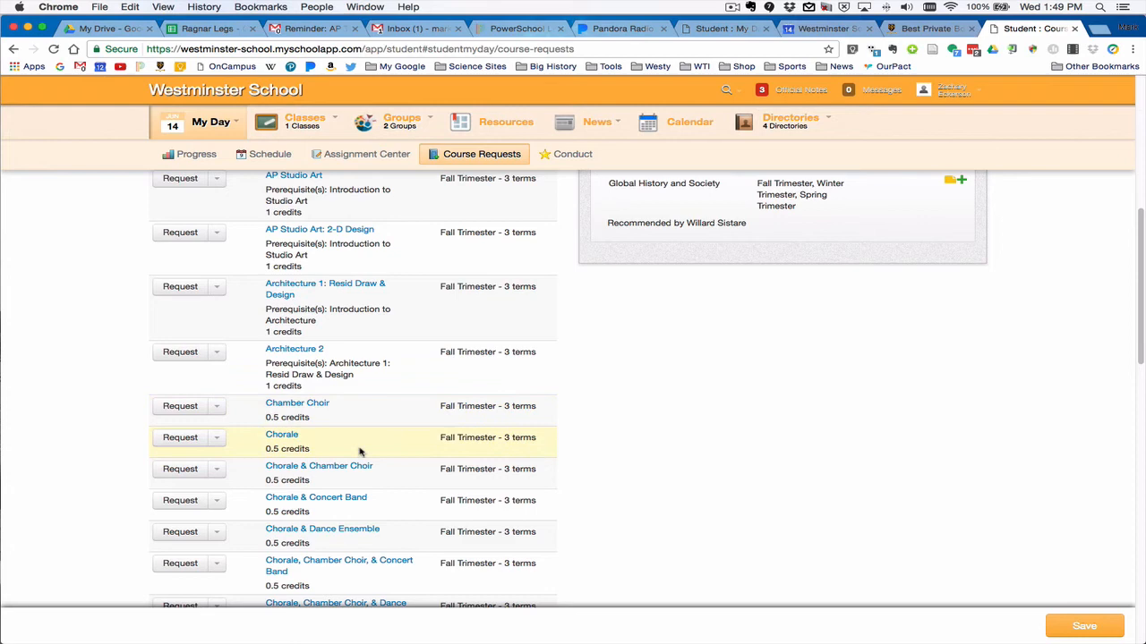
scroll("down", 3)
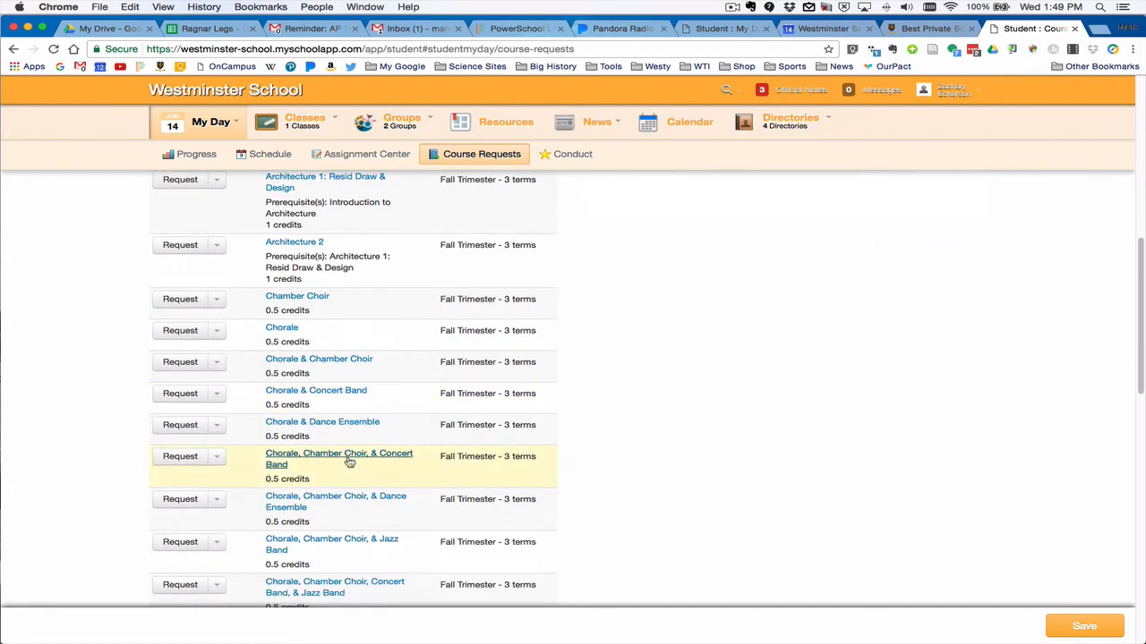
scroll("down", 3)
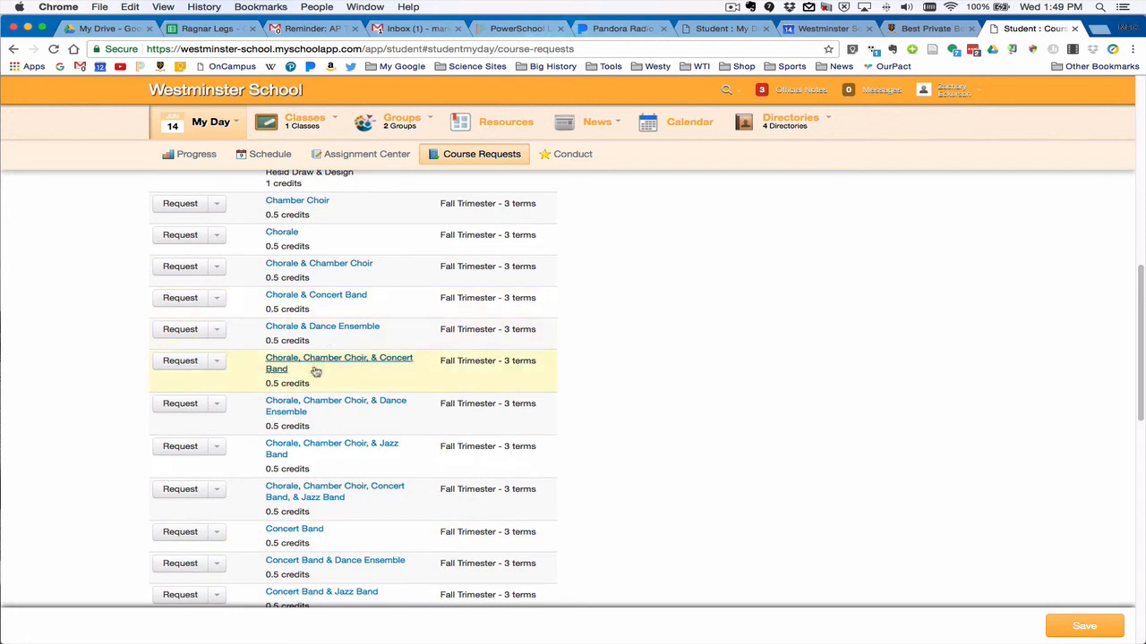
scroll("down", 3)
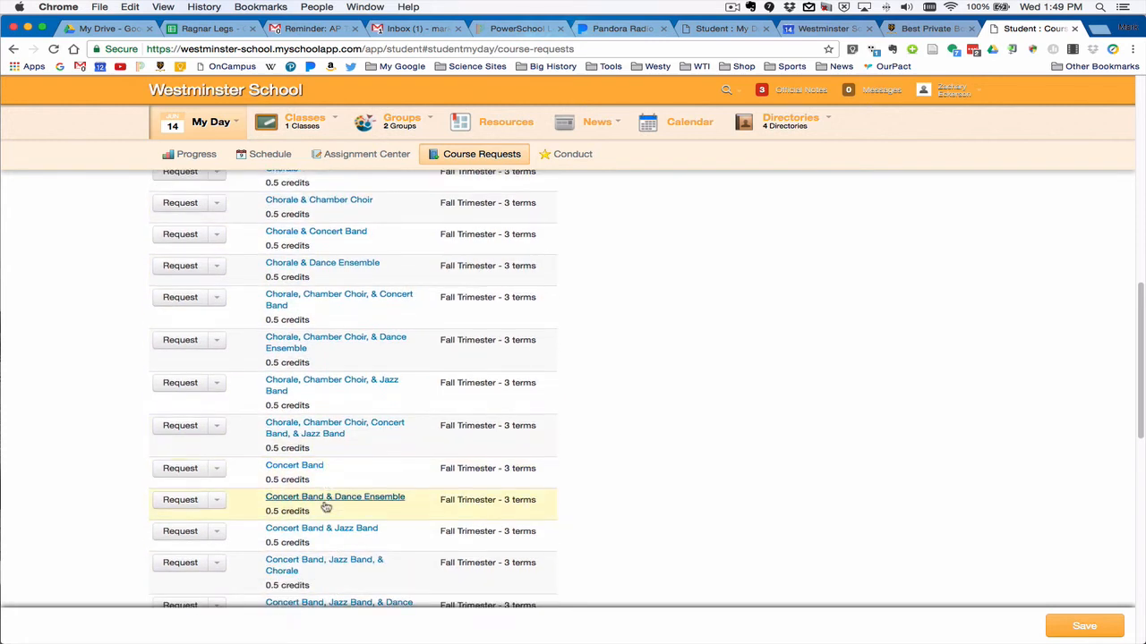
scroll("down", 3)
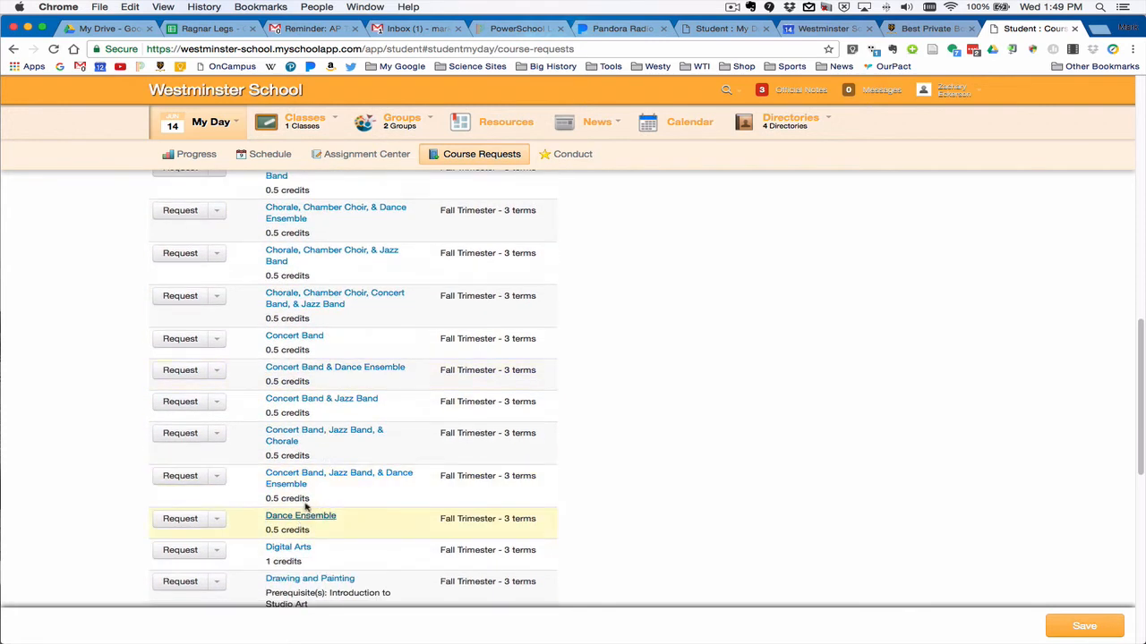
mouse_move(311, 466)
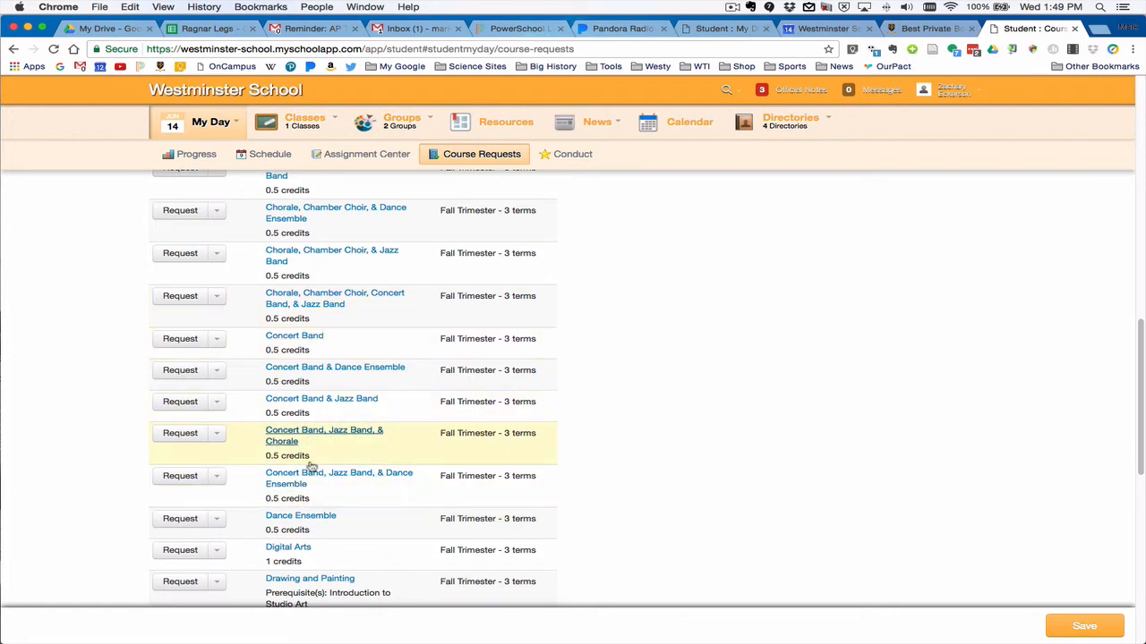
mouse_move(343, 374)
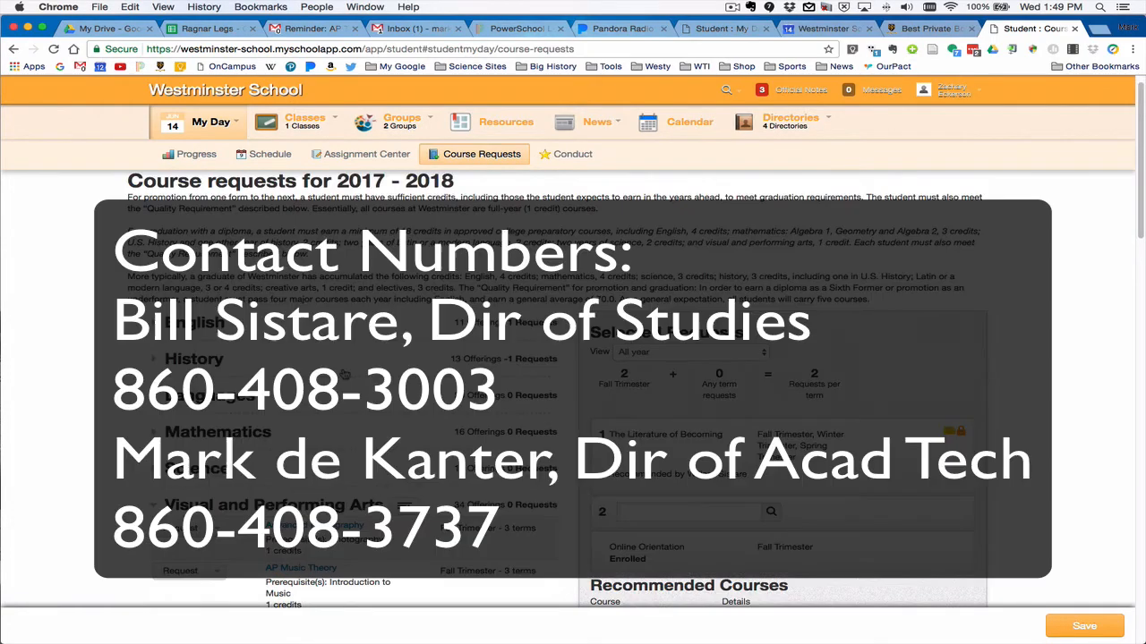
scroll("up", 3)
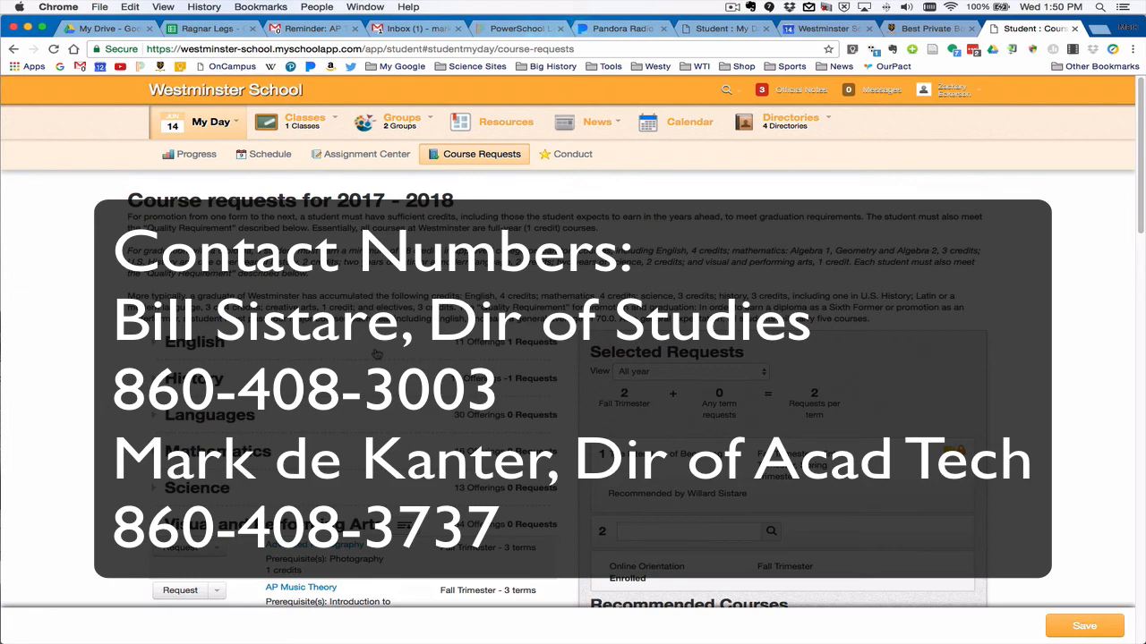
From the parent account, view the child's Course Request tab and collapse Mathematics so all lists are closed
left_click(1030, 29)
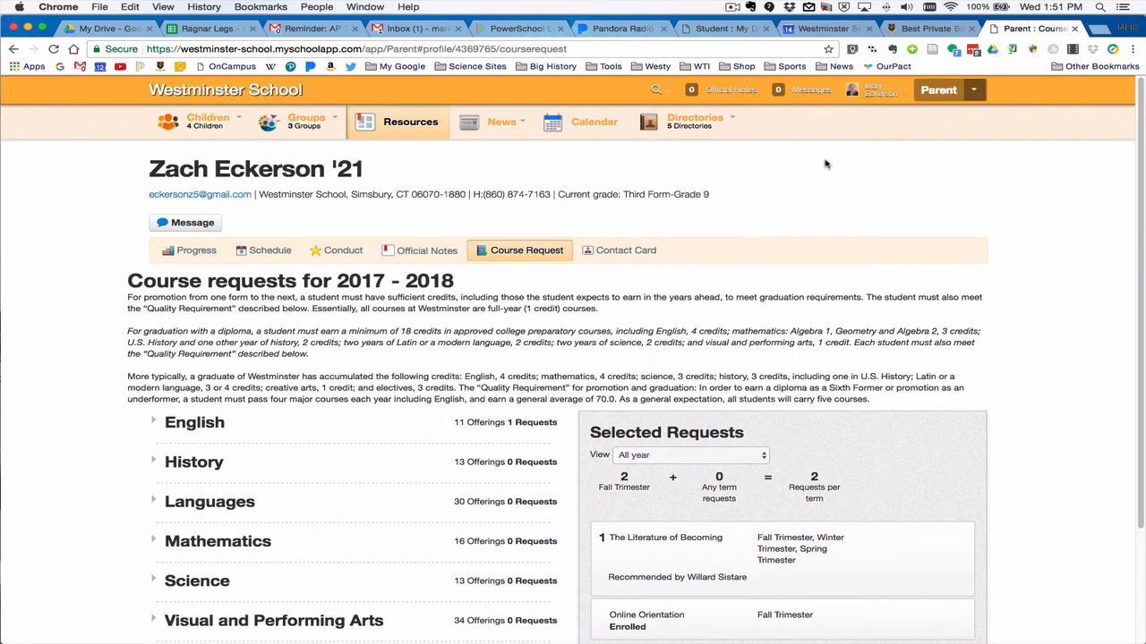
mouse_move(899, 149)
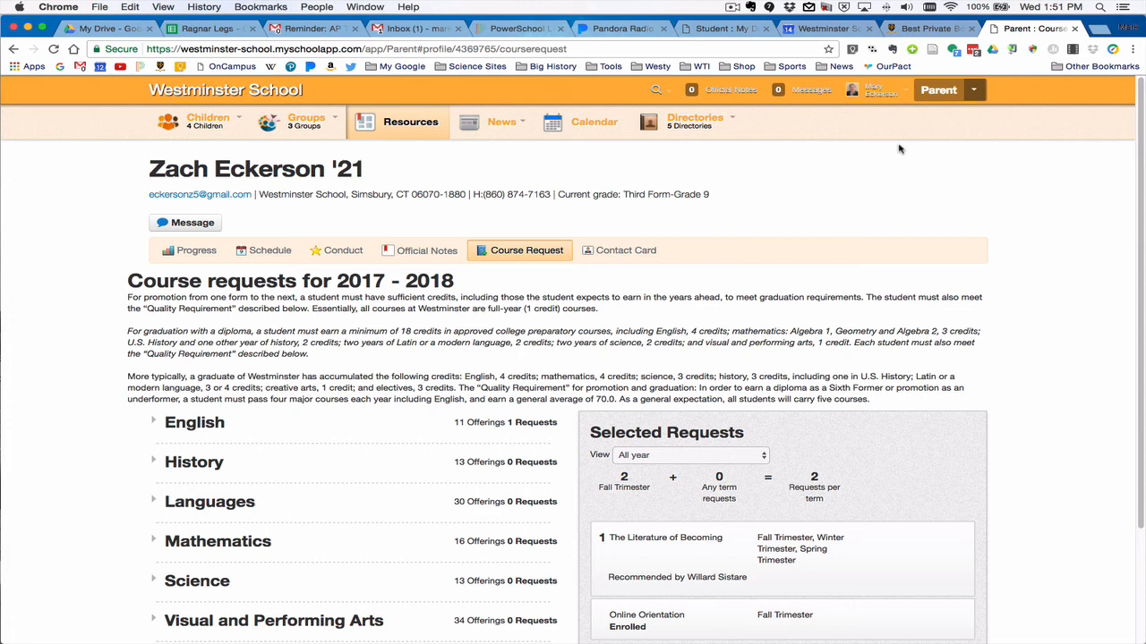
scroll("down", 3)
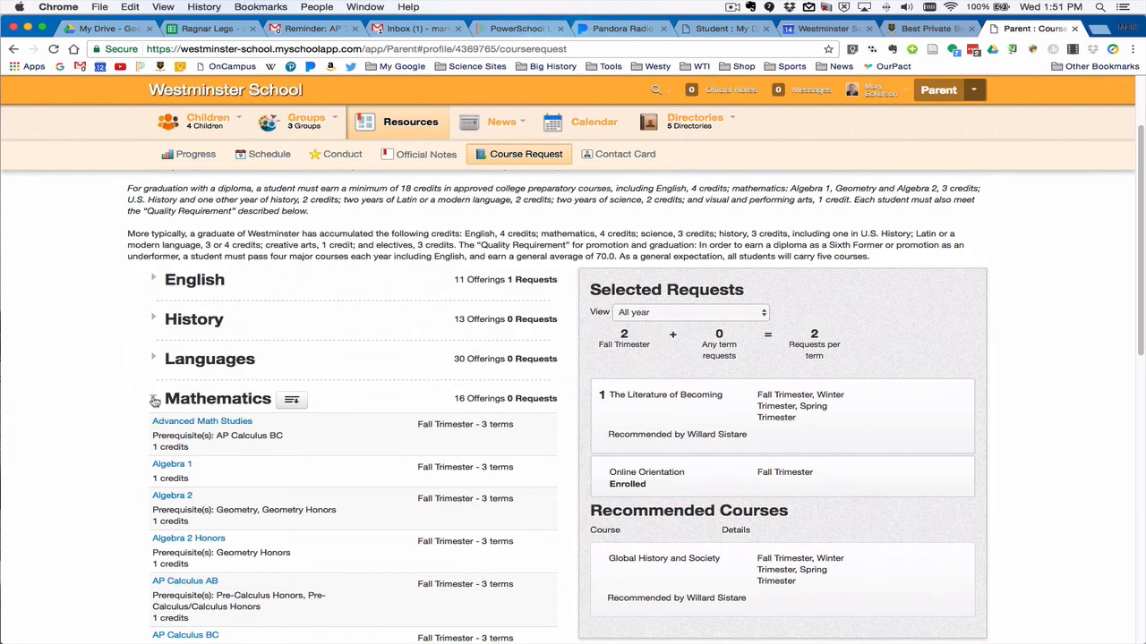
left_click(154, 397)
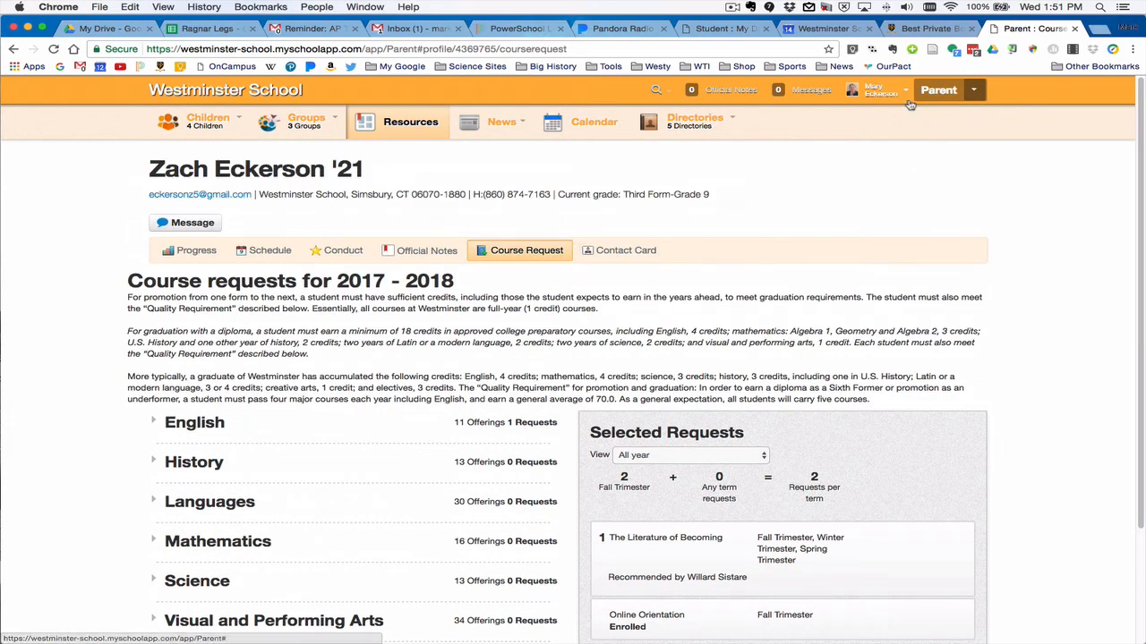
left_click(695, 121)
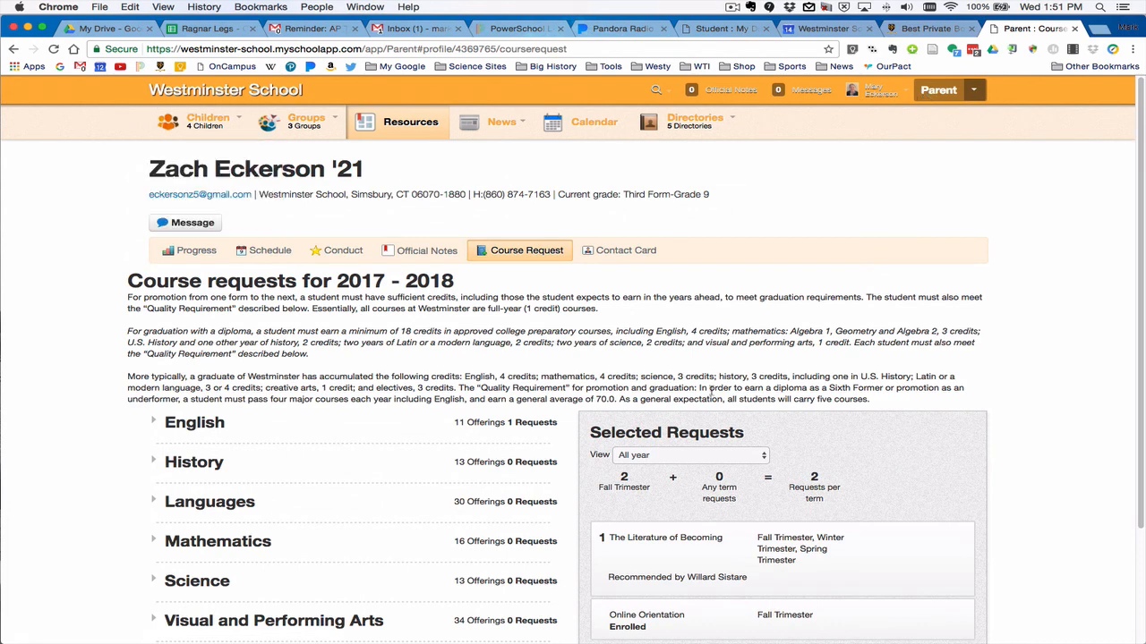
mouse_move(787, 437)
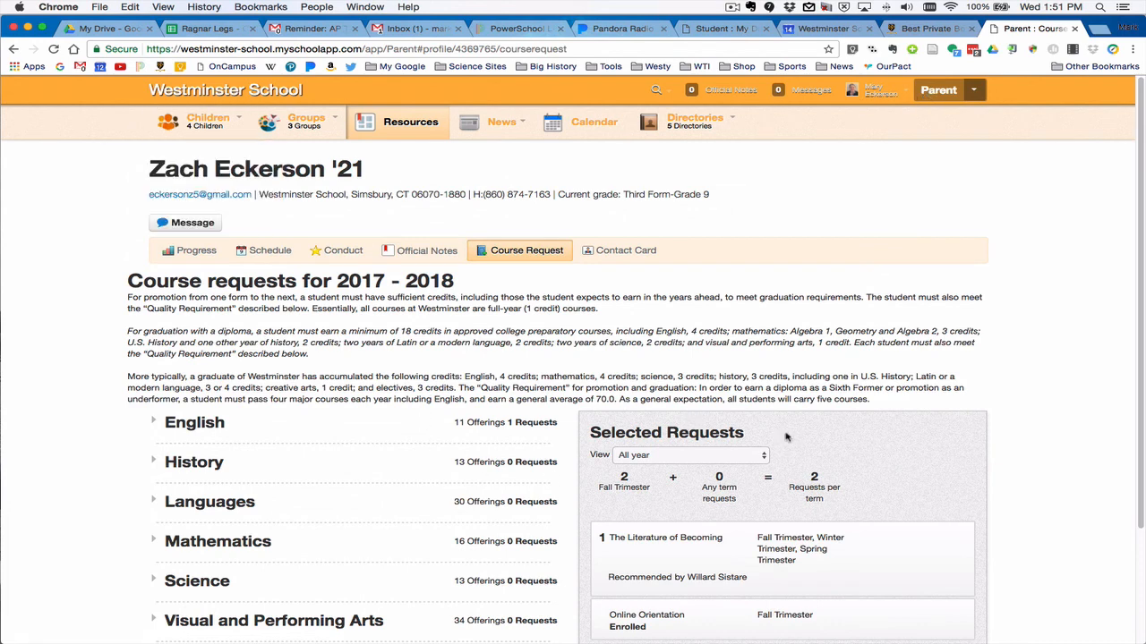
scroll("down", 3)
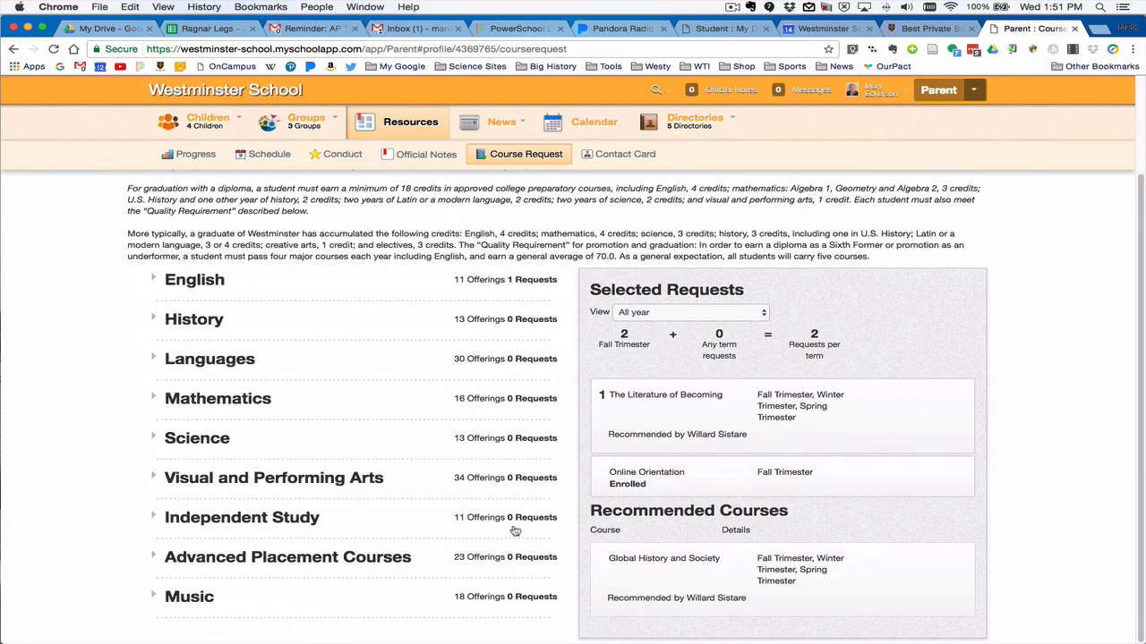
mouse_move(601, 455)
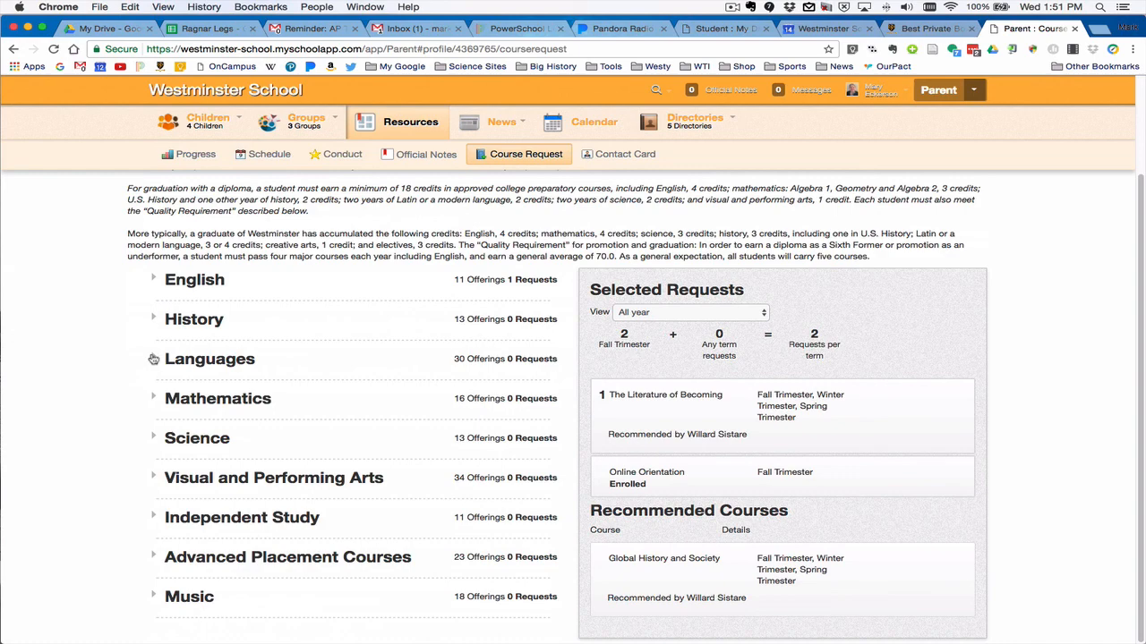
mouse_move(179, 401)
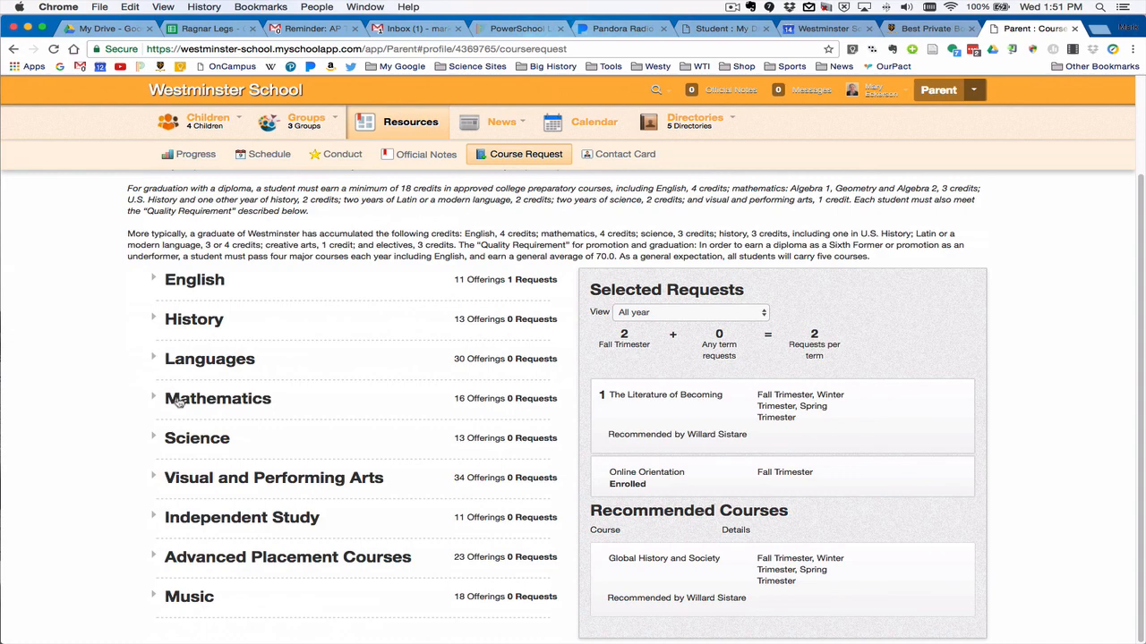
scroll("up", 3)
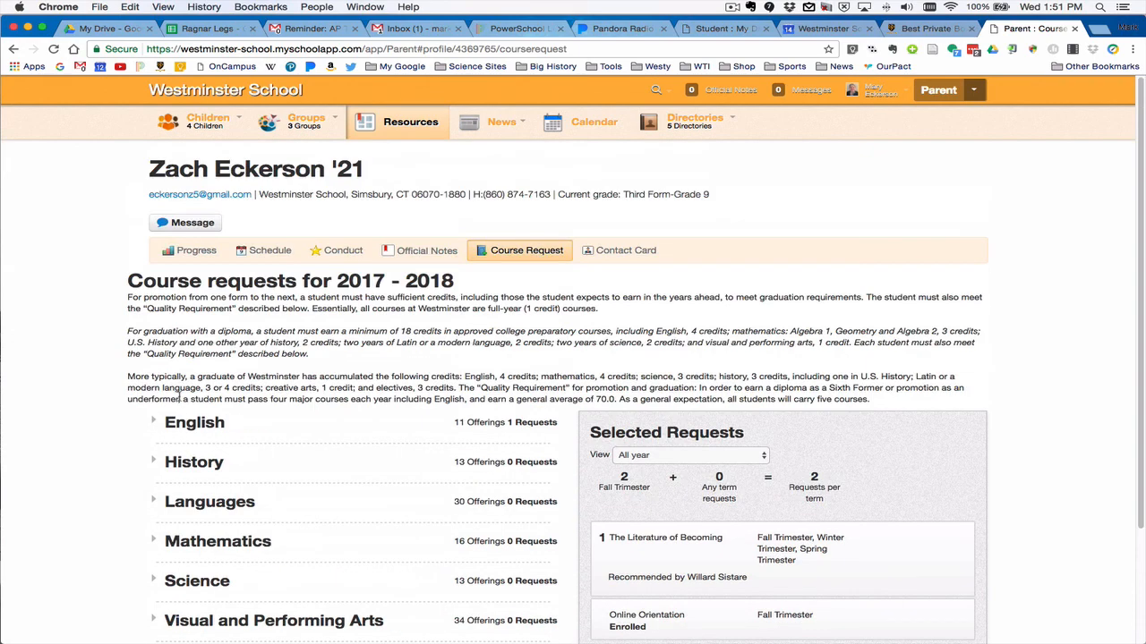